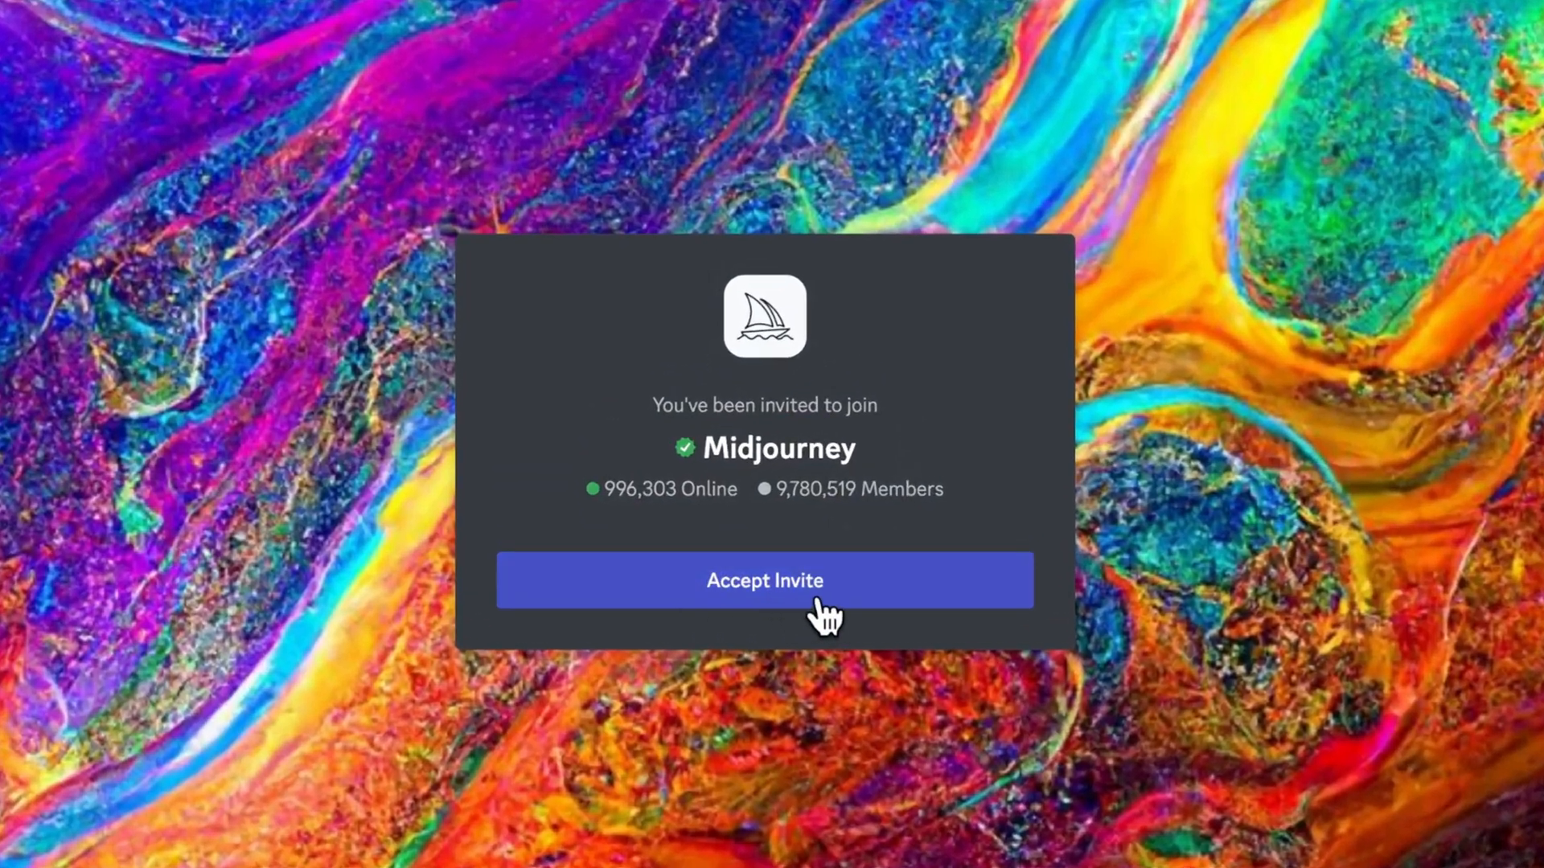
mouse_move(801, 614)
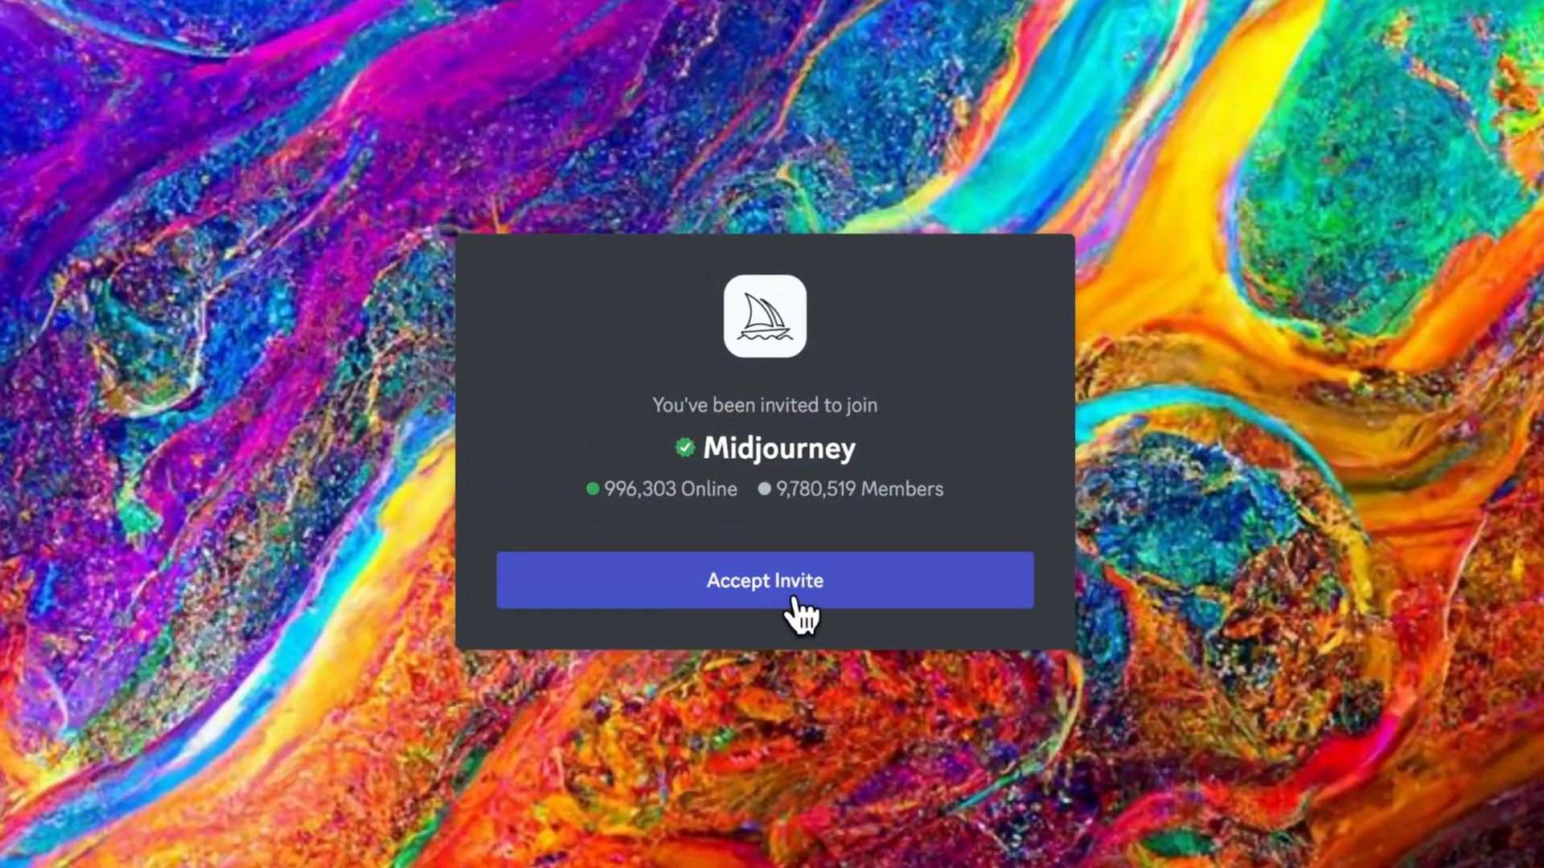
Accept the Midjourney server invite in Discord.
click(764, 581)
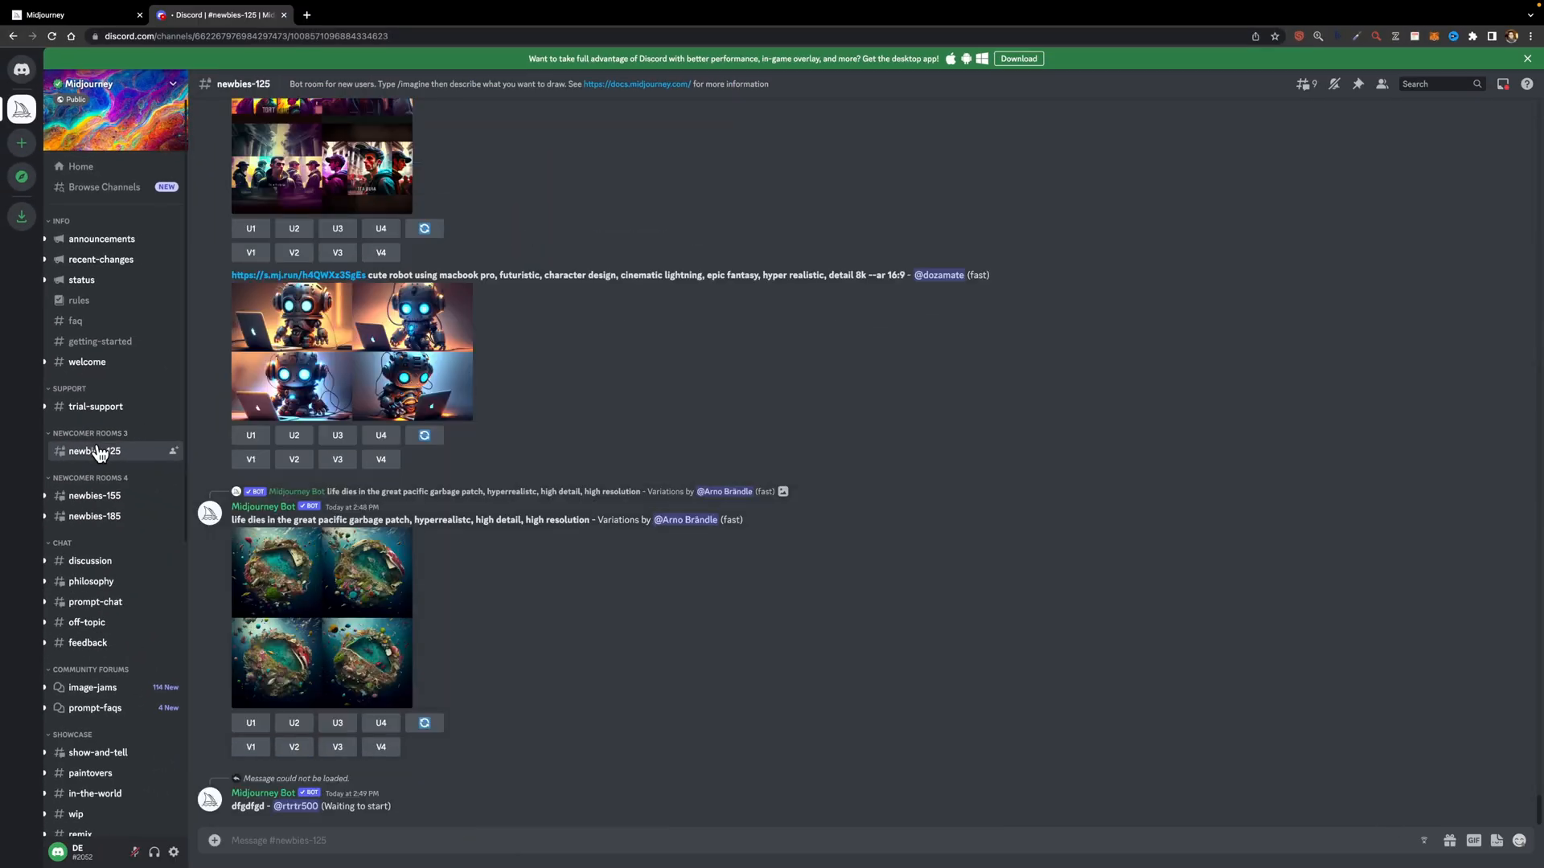
Submit an /imagine prompt for a minimal orange and yellow travel agency UI/UX design.
text(/im)
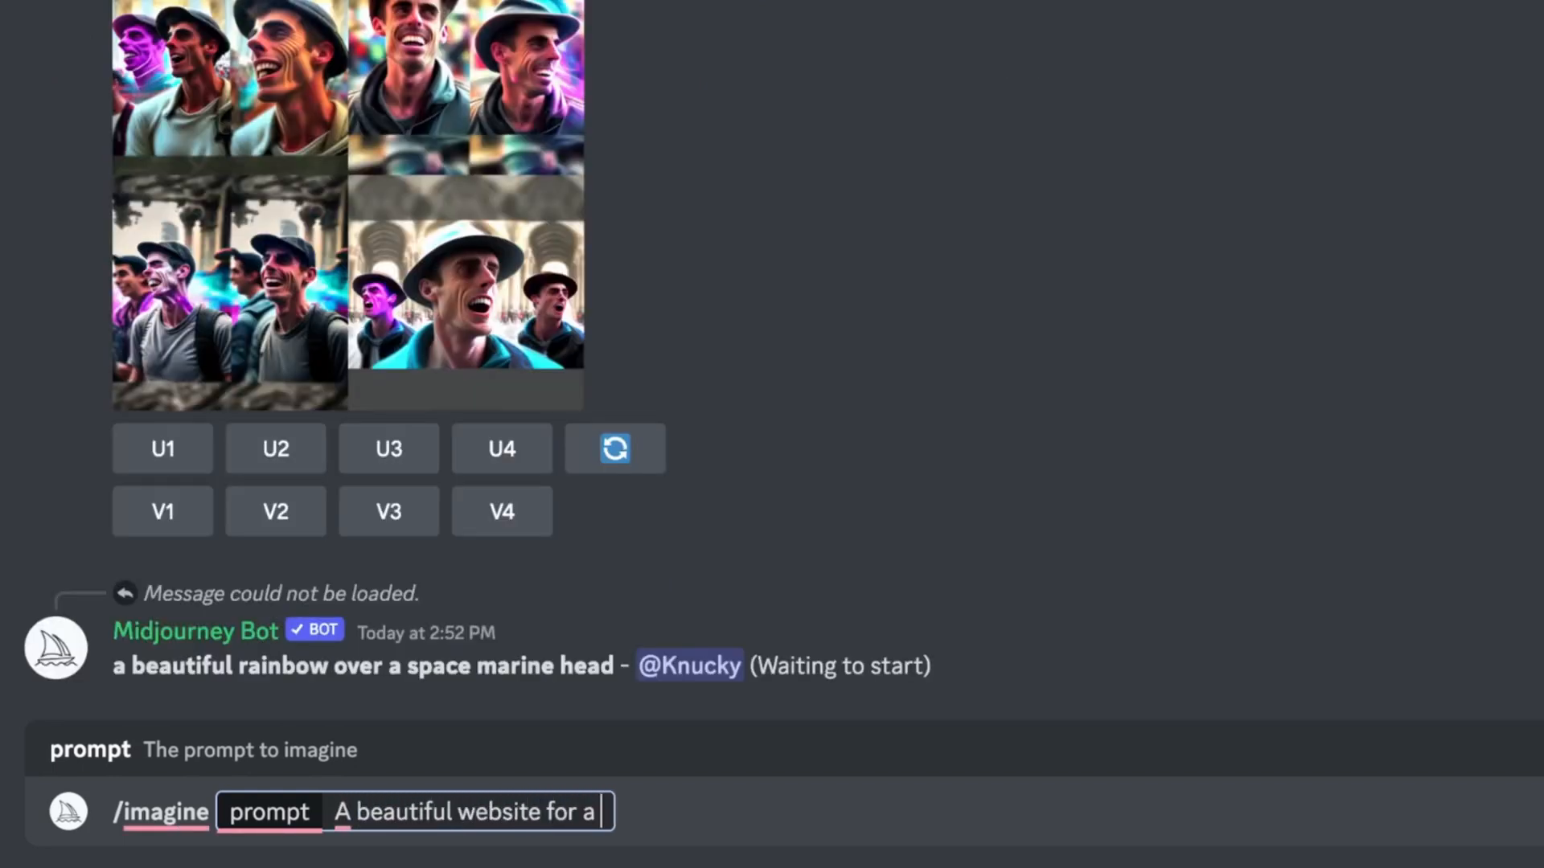
text(travel agency, UI/UX des)
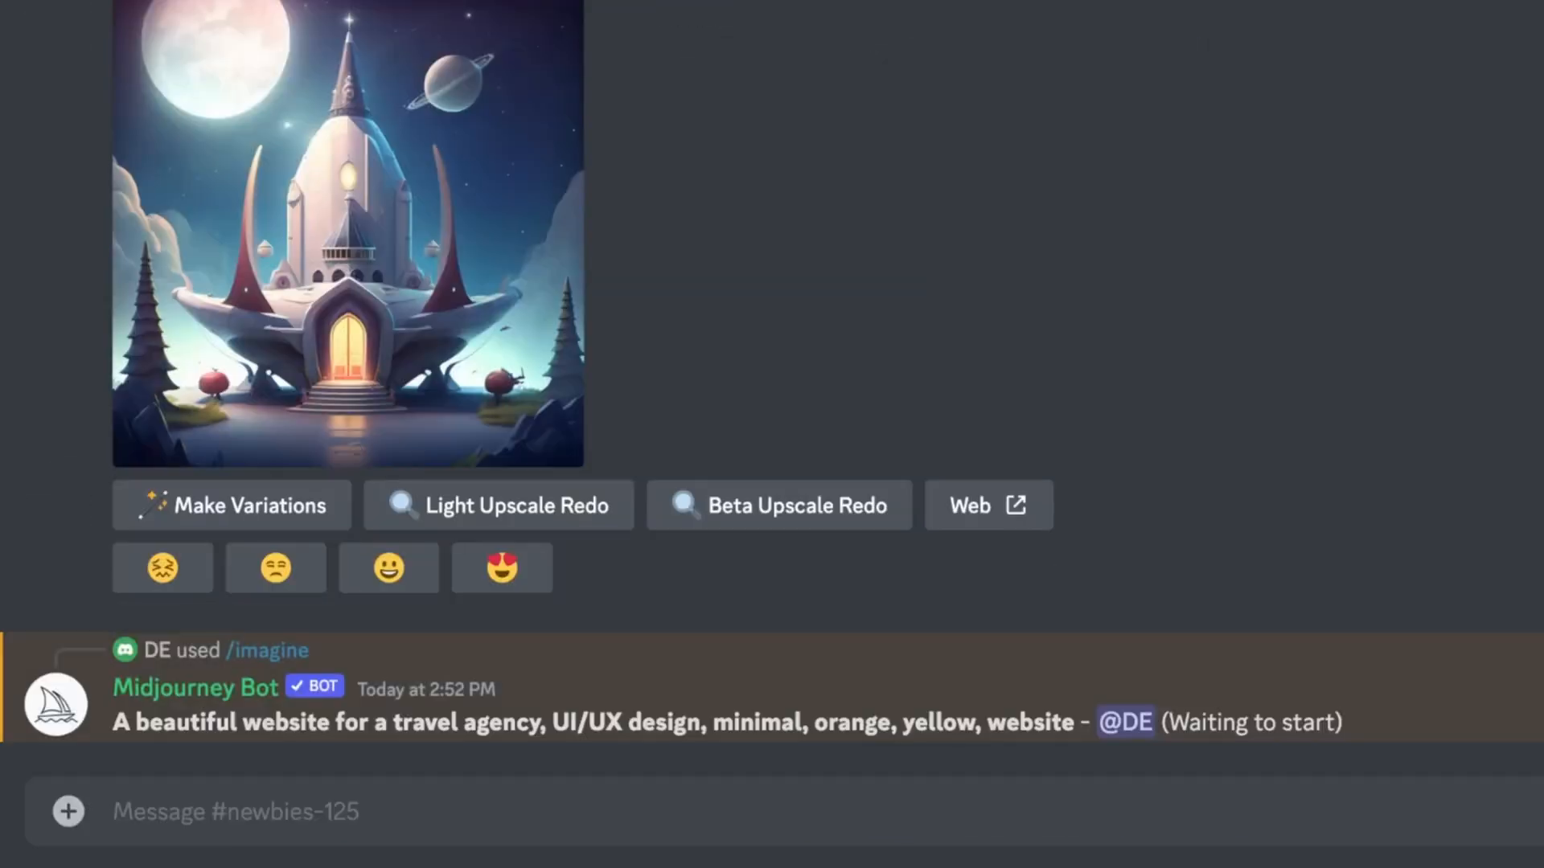
Scroll down to the Midjourney Bot's grid of four orange travel agency mockups.
scroll(down, 3)
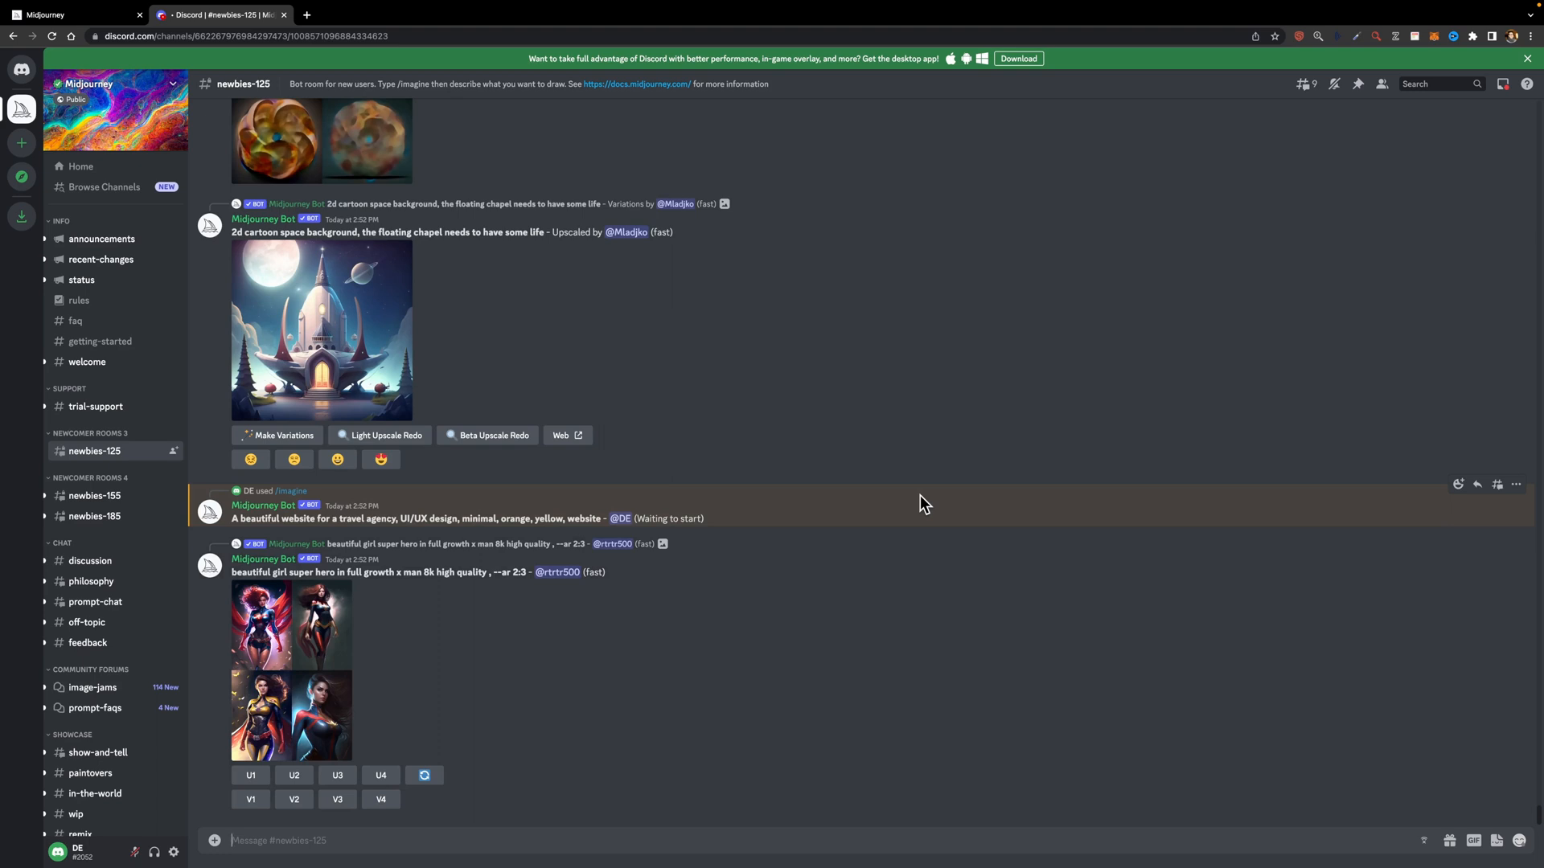
scroll(down, 3)
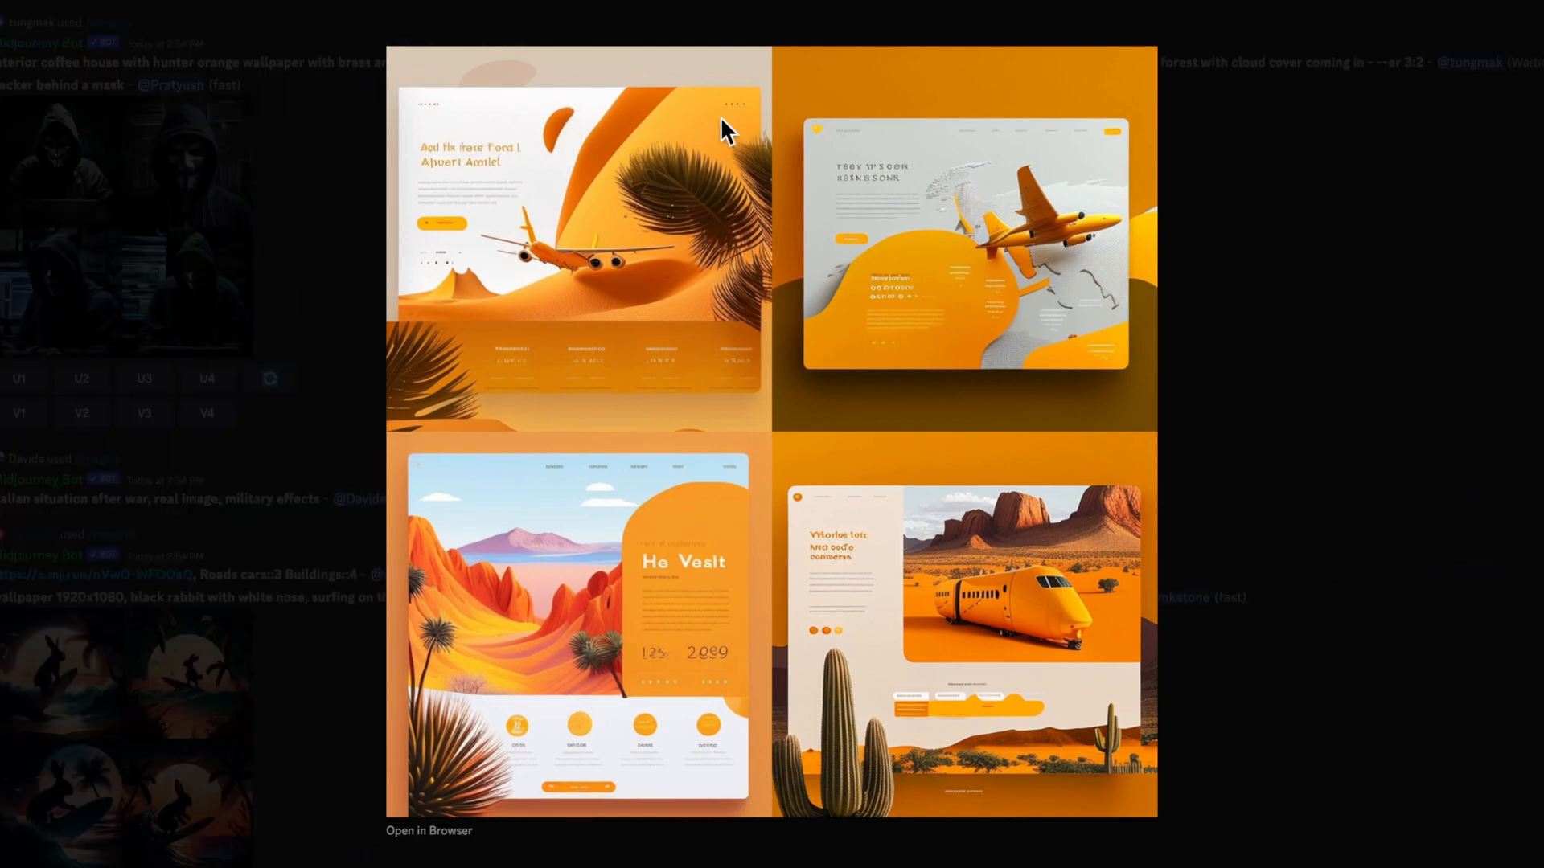
mouse_move(515, 88)
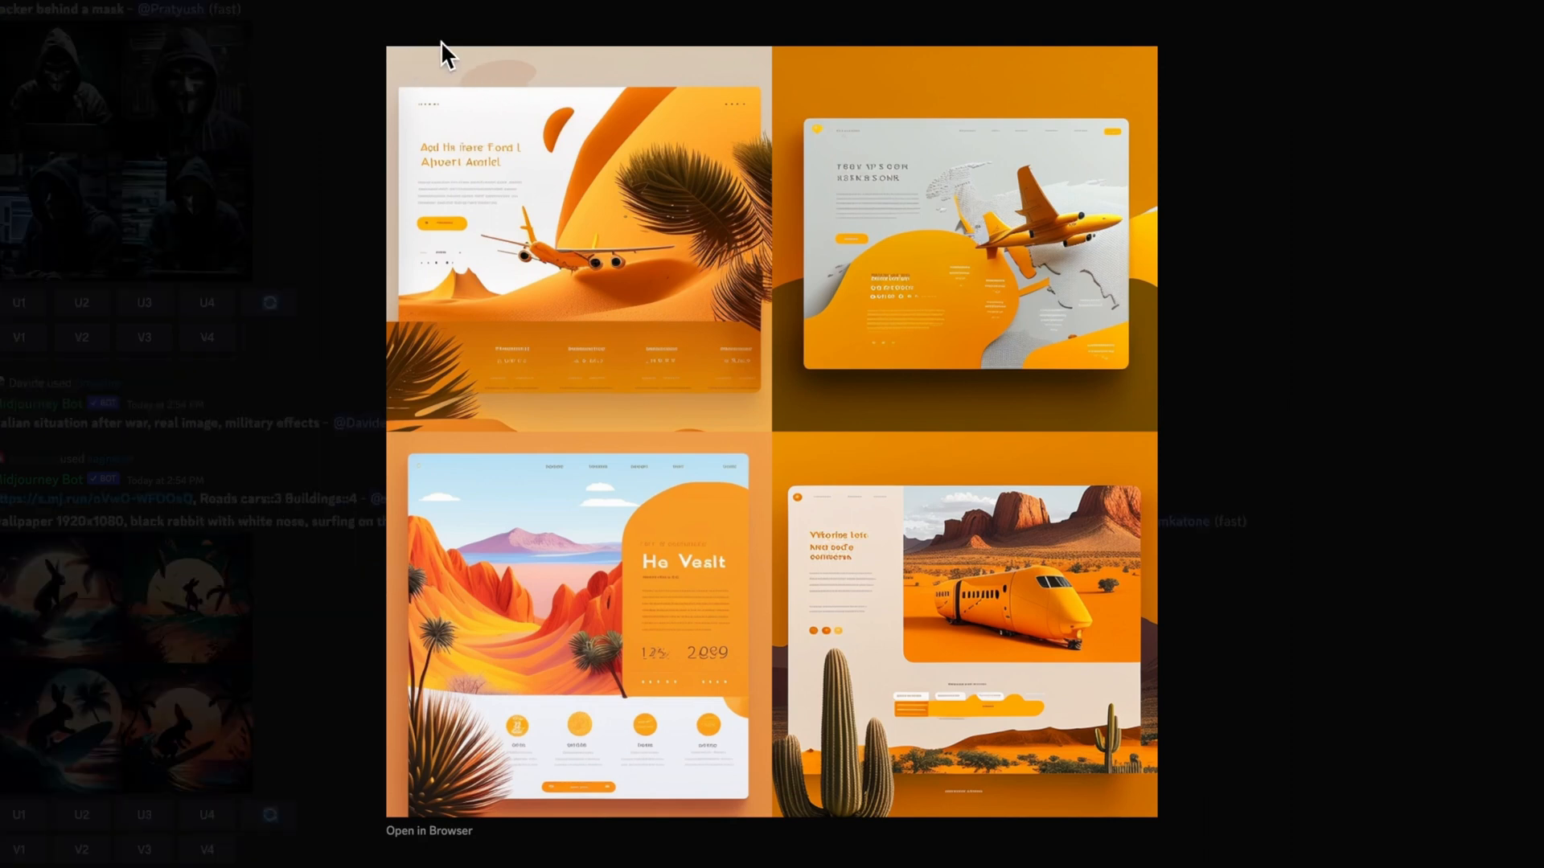
mouse_move(637, 421)
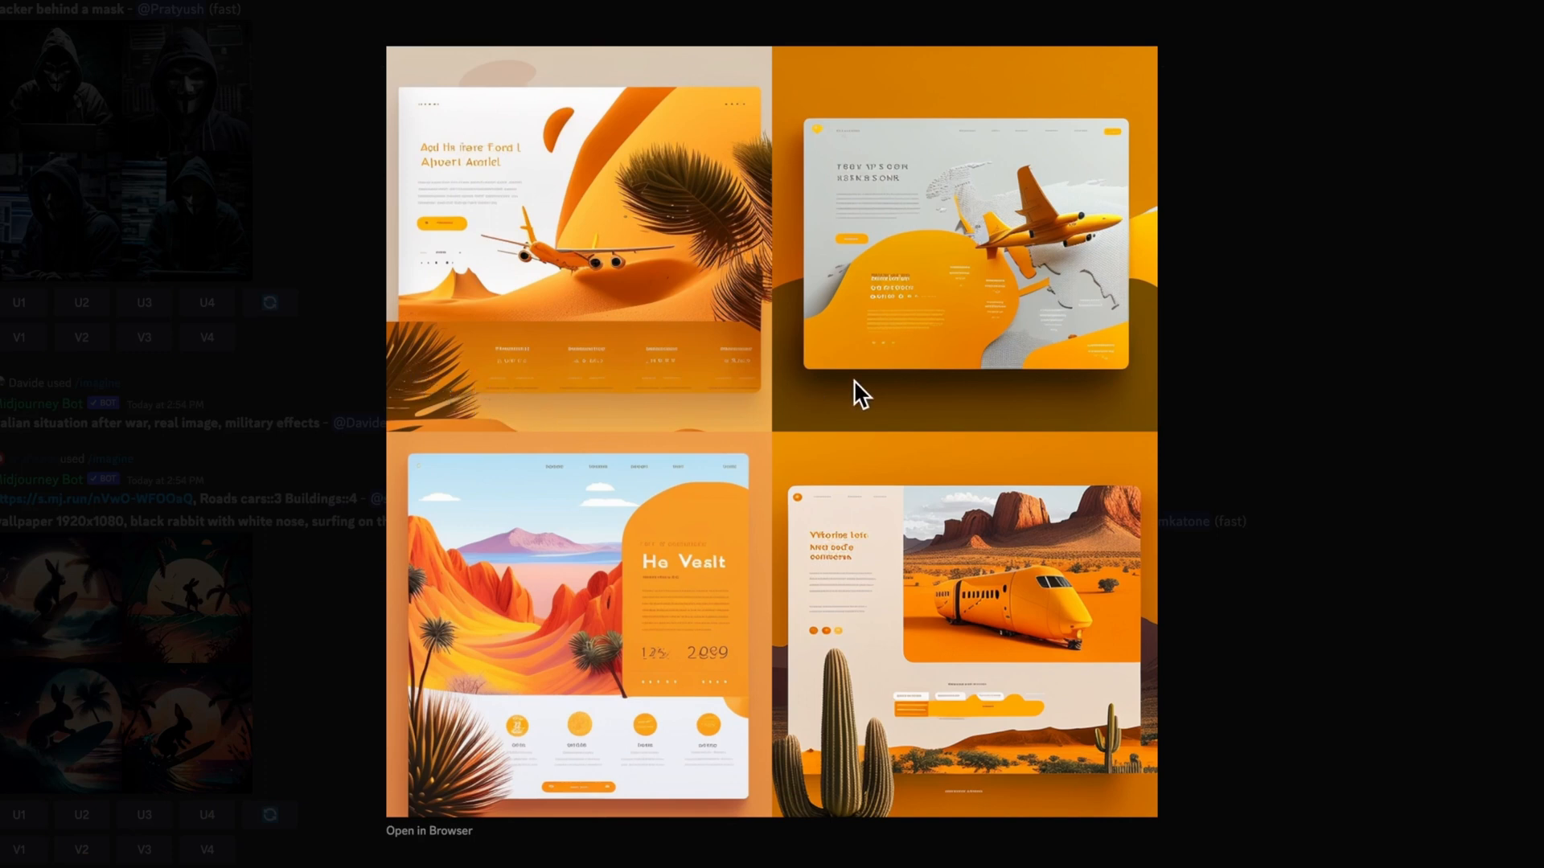
mouse_move(1247, 478)
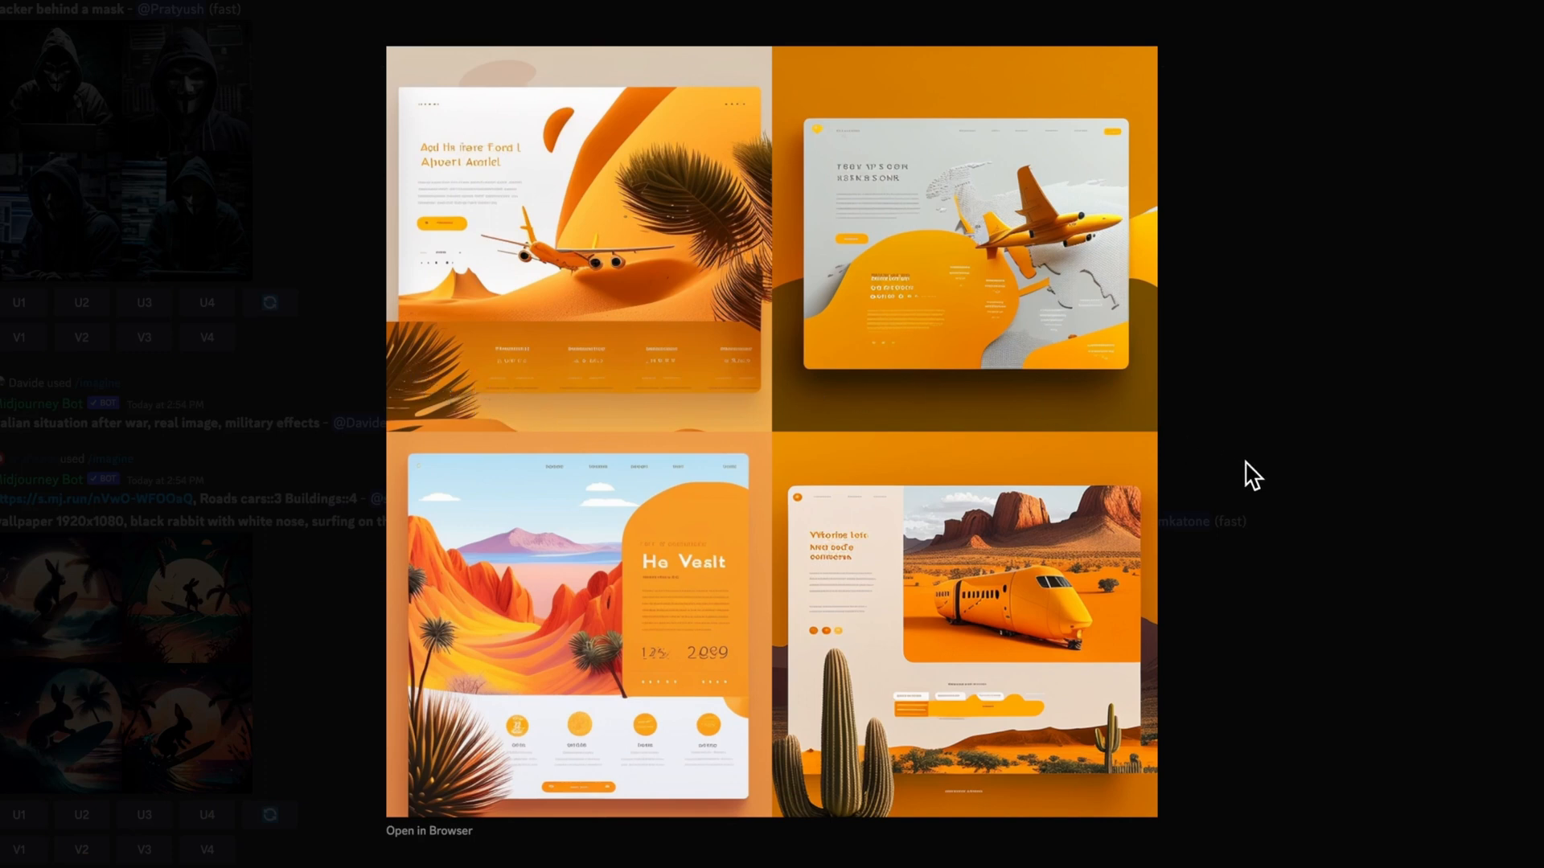
mouse_move(379, 239)
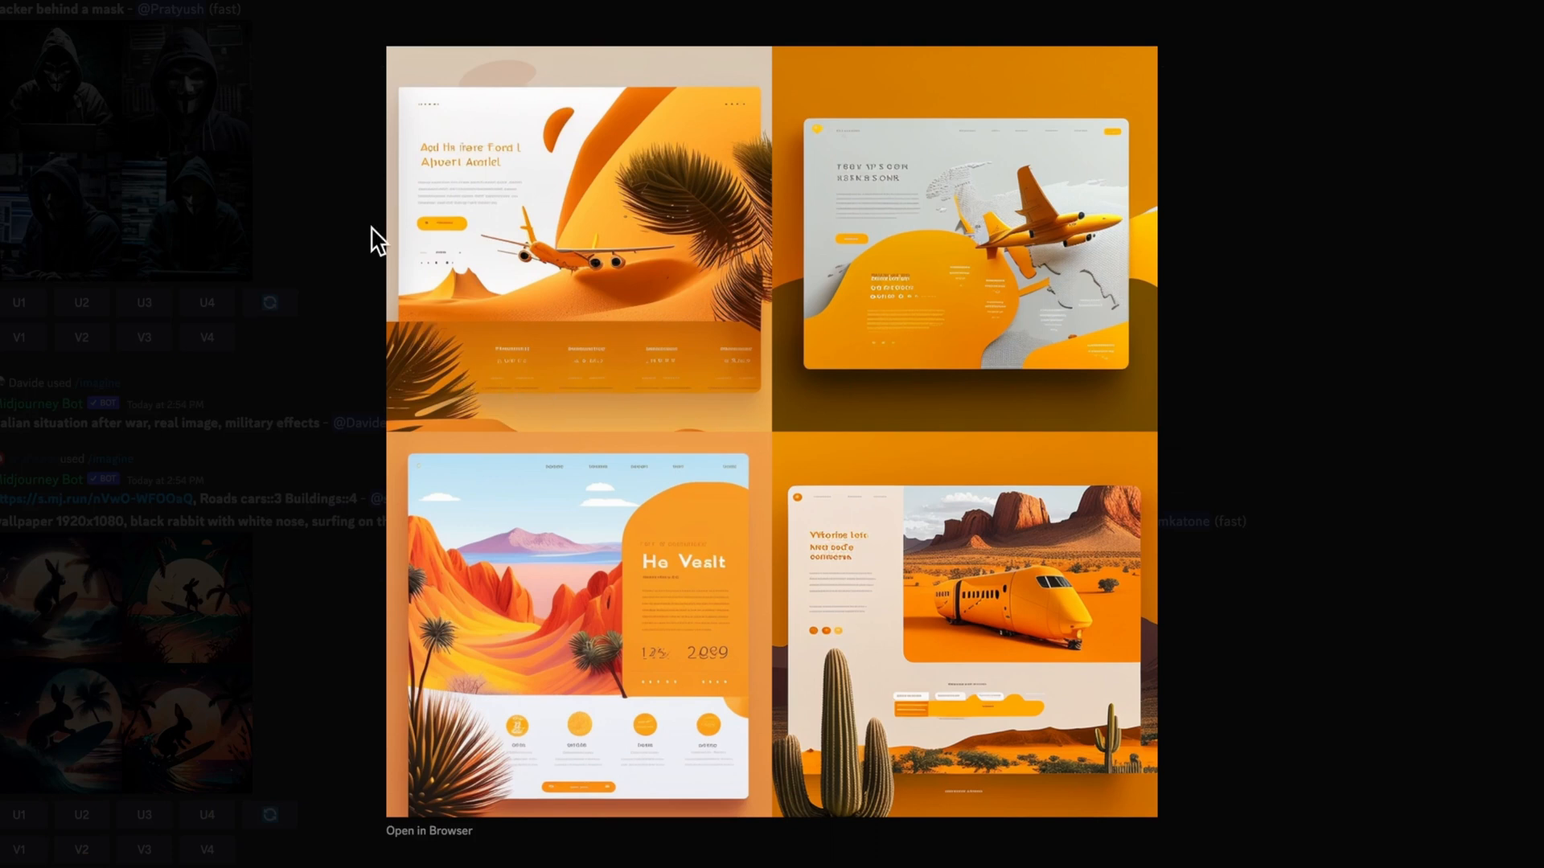
mouse_move(519, 125)
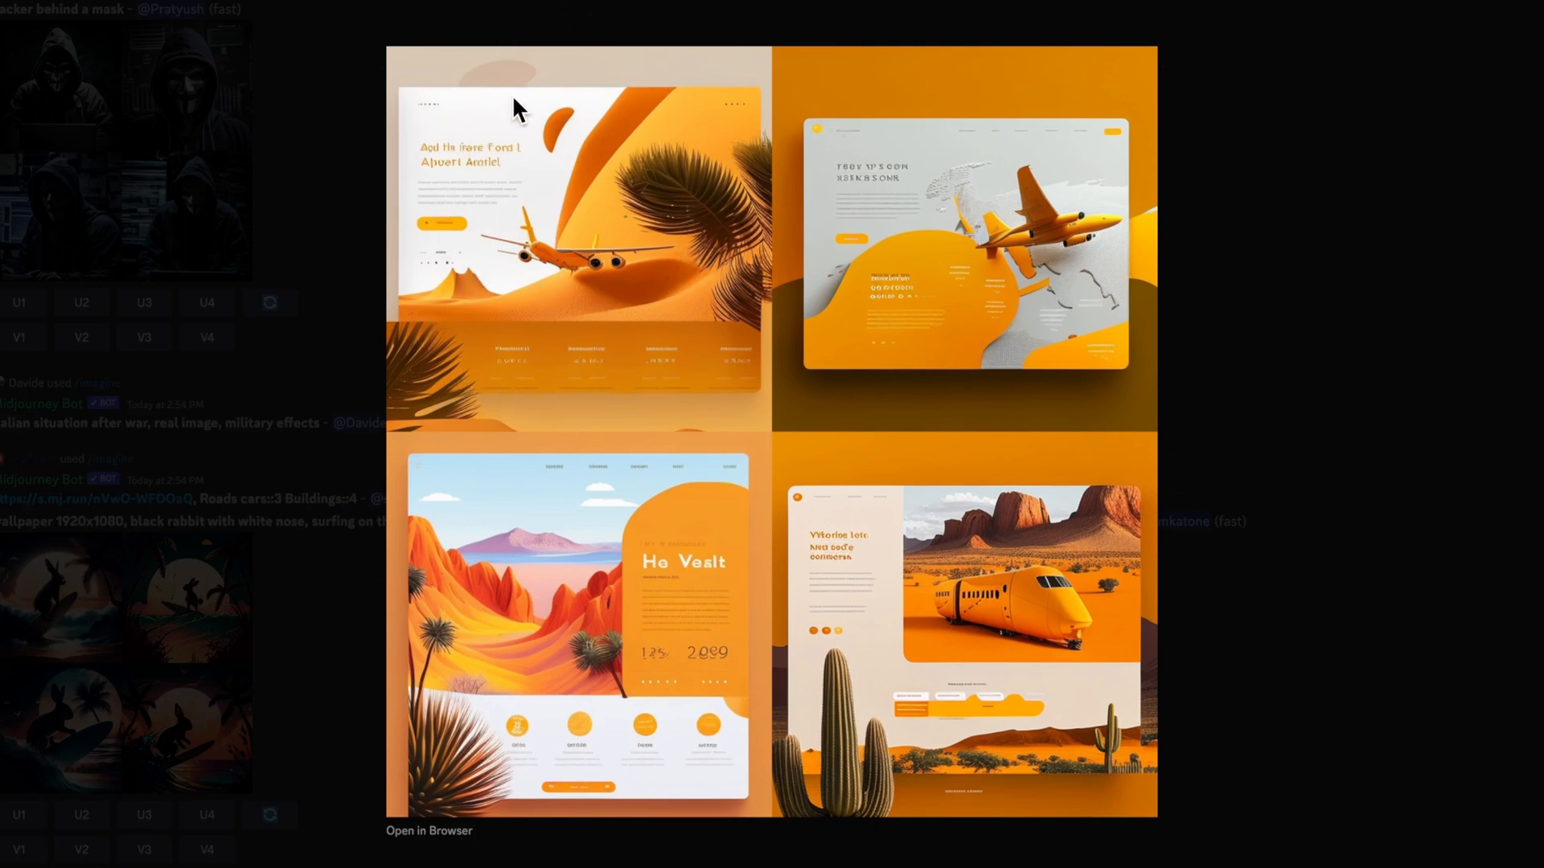
mouse_move(576, 434)
text(/)
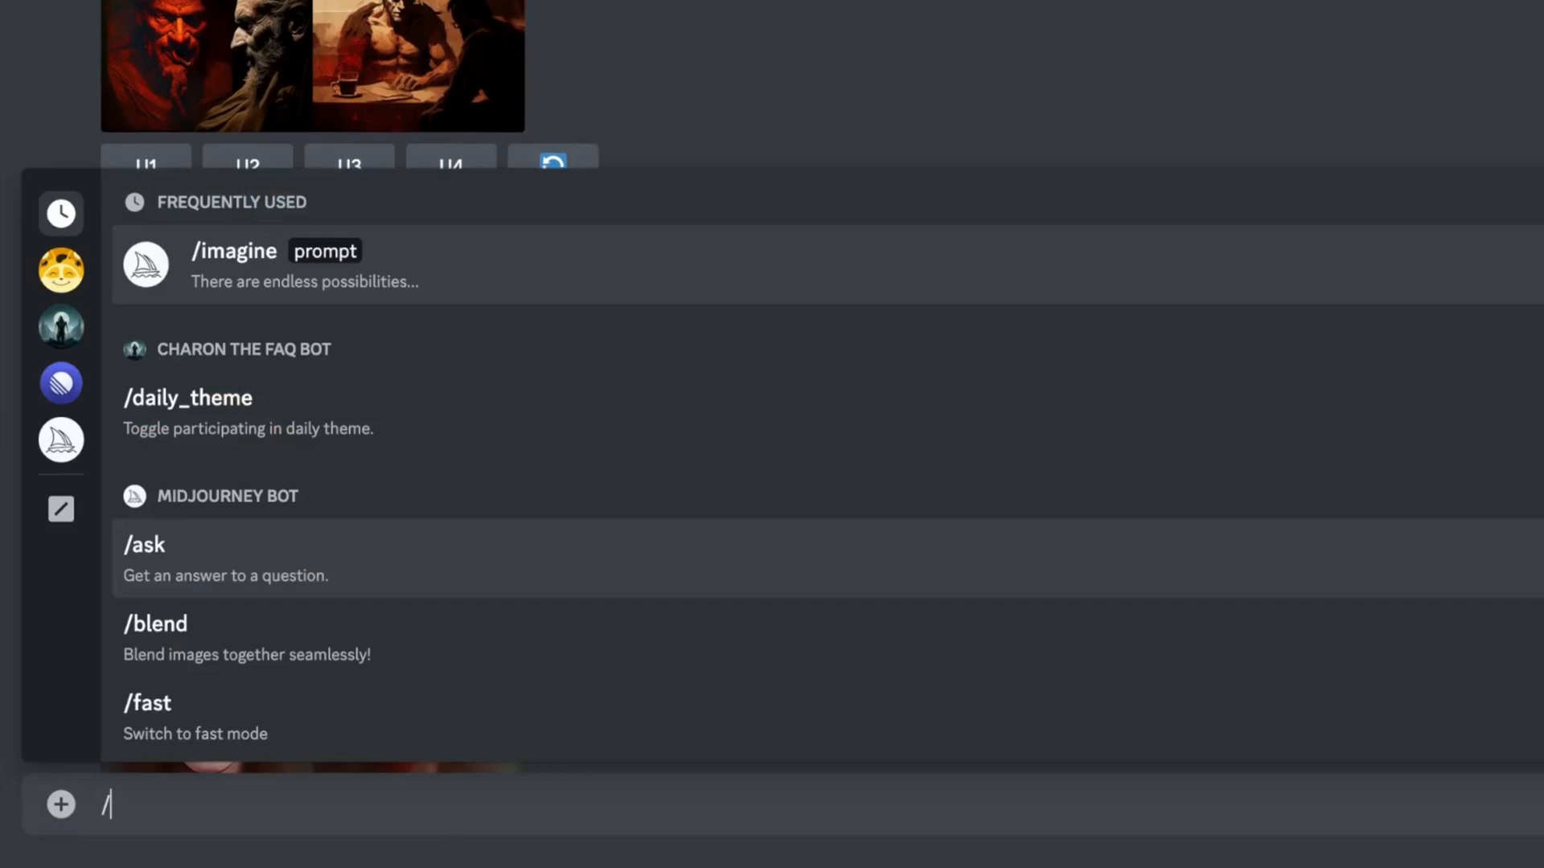
Submit an /imagine prompt for a beautiful yellow and orange 3D isometric beach island, then get the full-size image link.
text(imagine prompt)
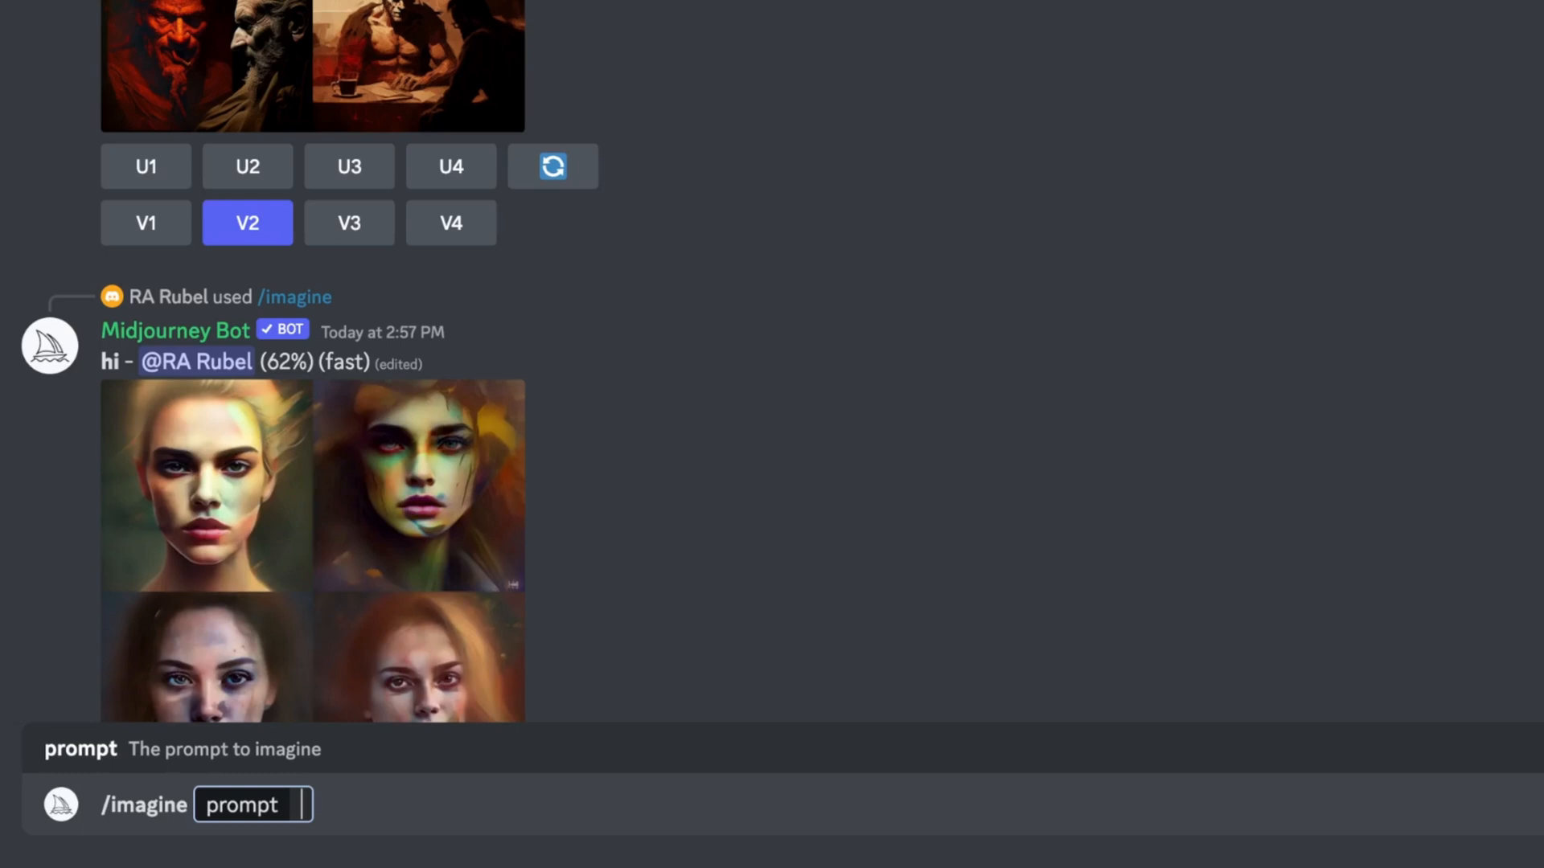
text(beautiful 3D illustration of an island with a)
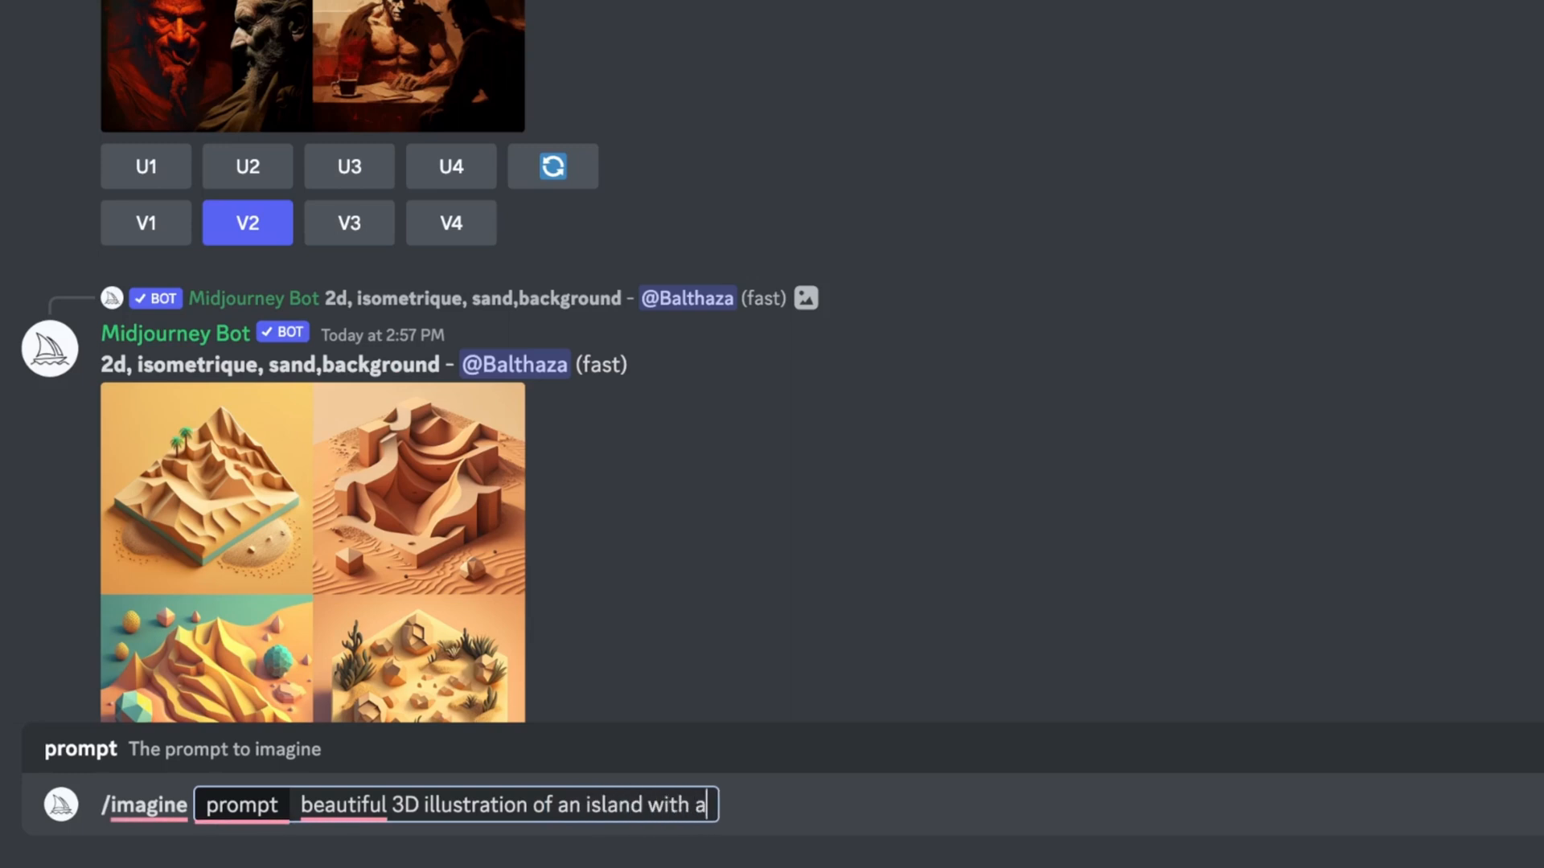
text(beach, yellow, orange)
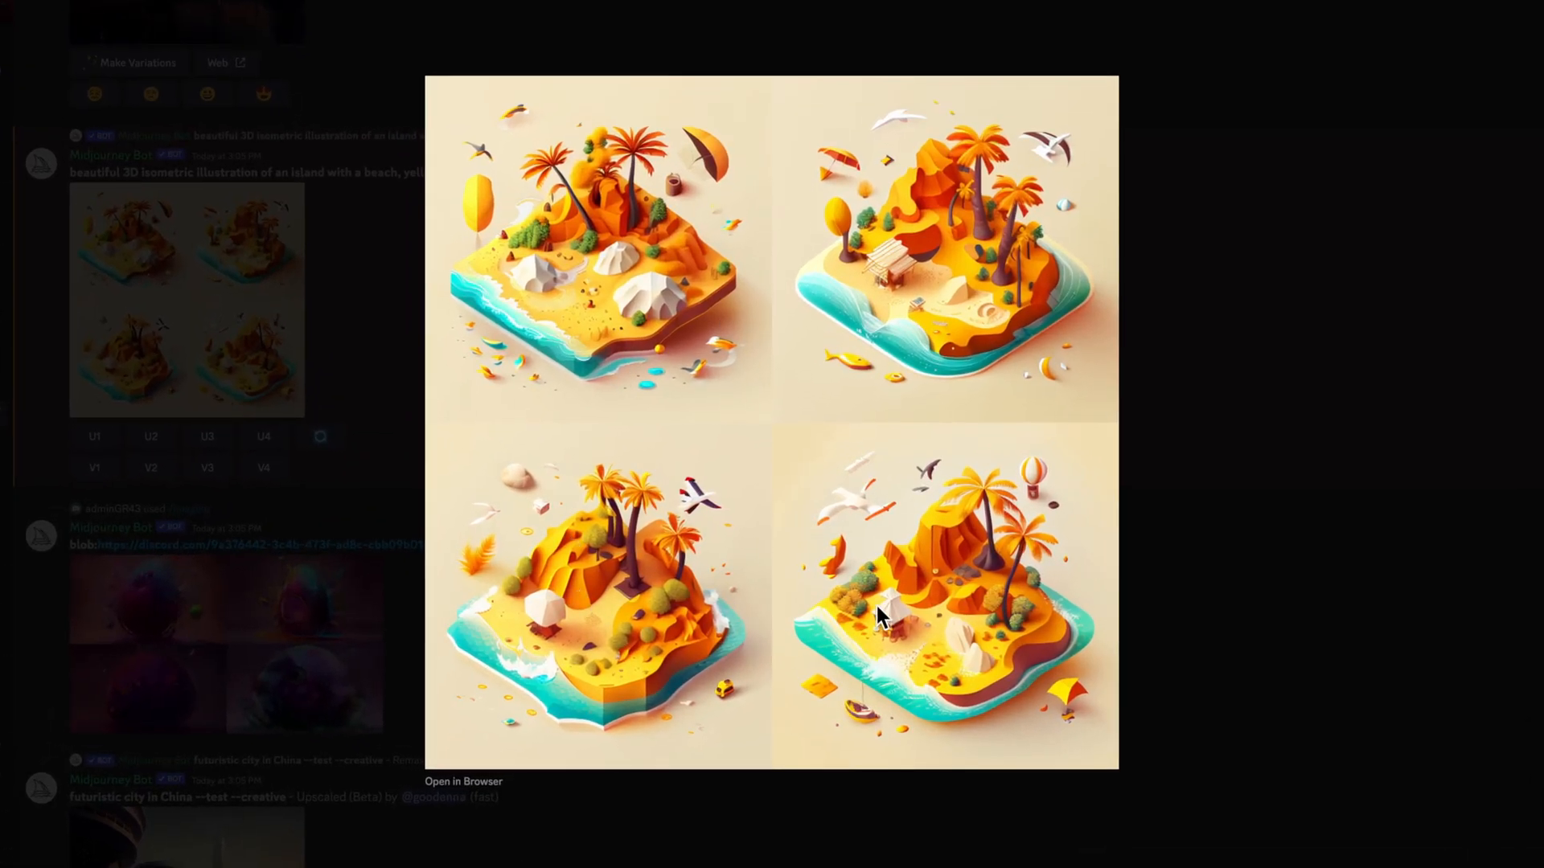
mouse_move(917, 631)
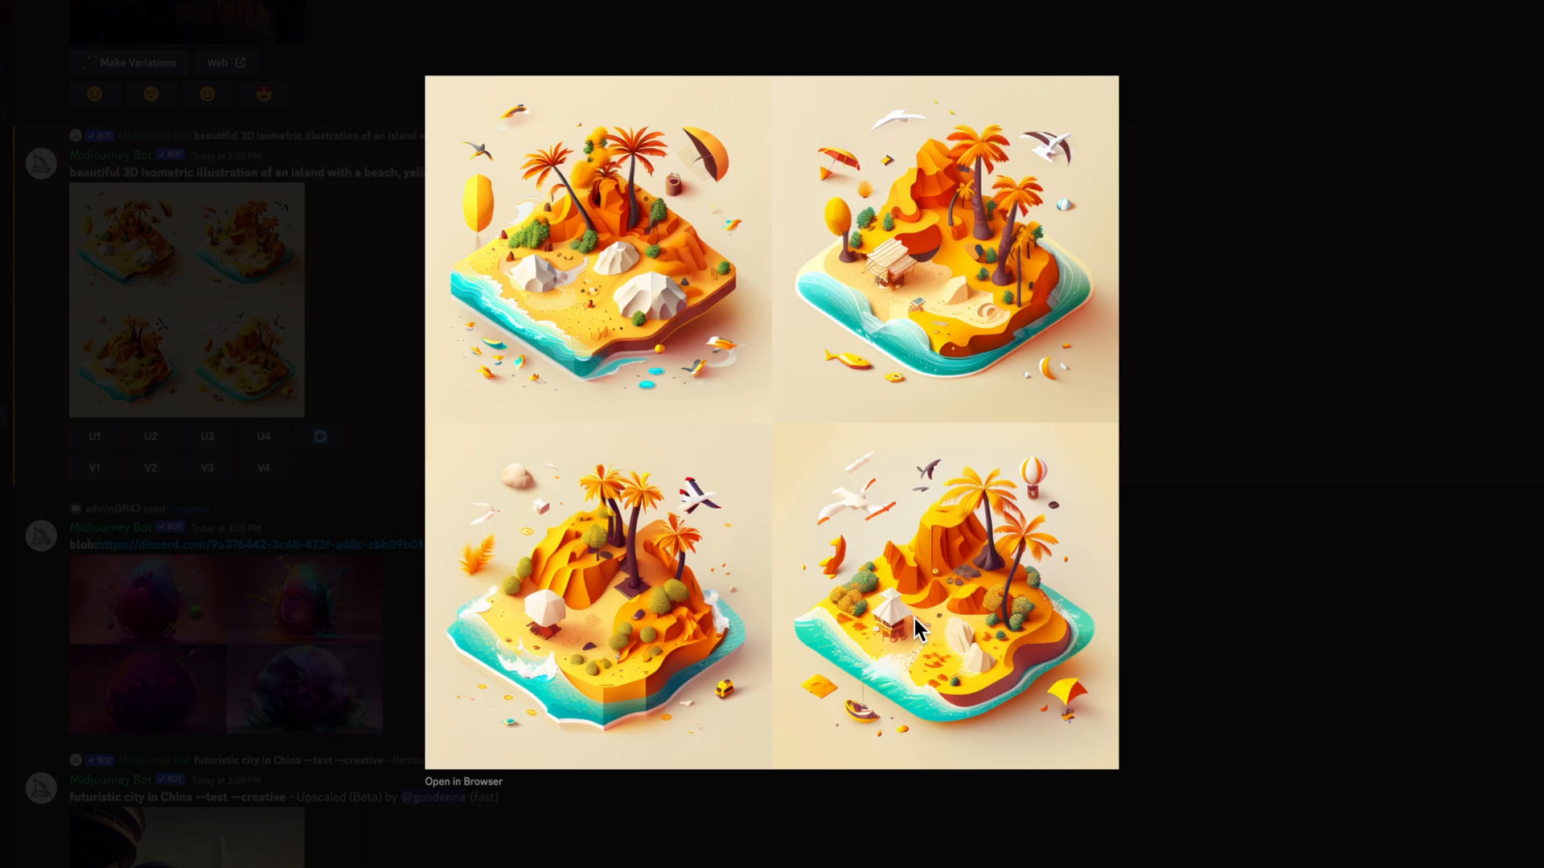
mouse_move(592, 398)
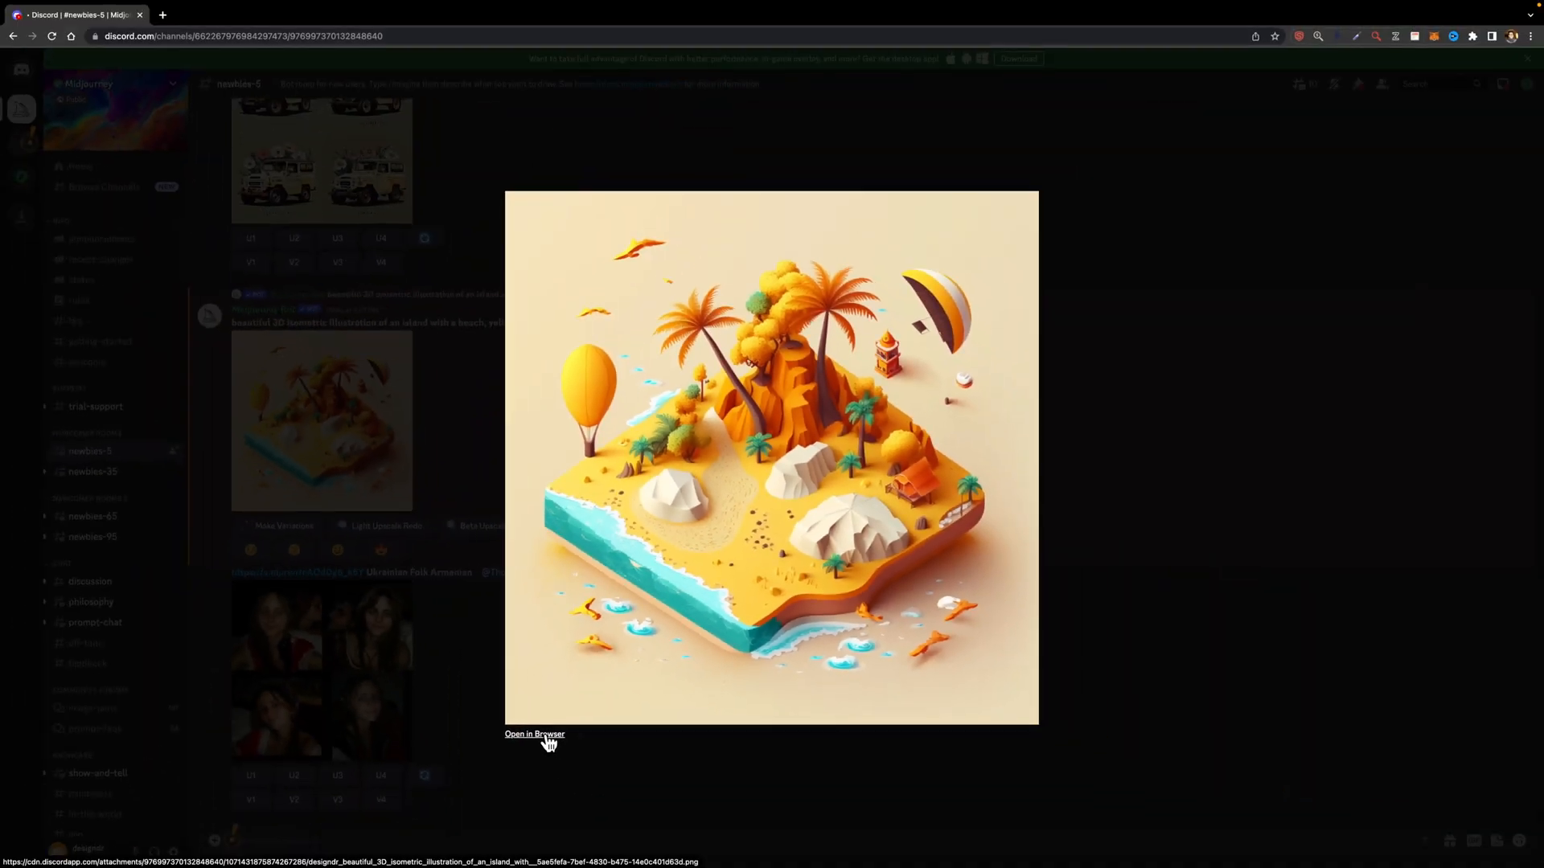
right_click(759, 445)
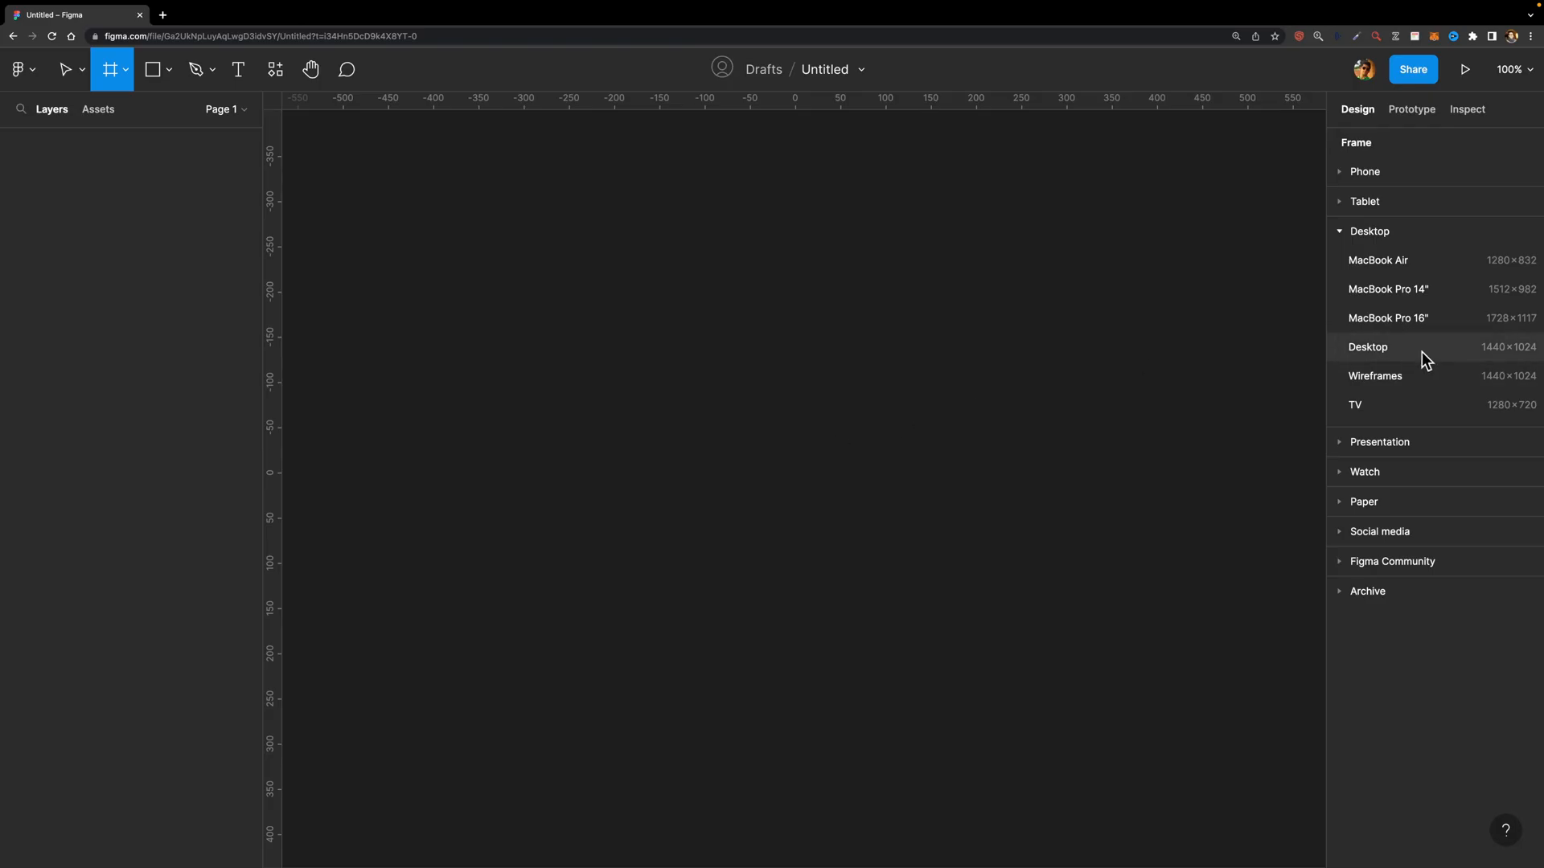
Add a 1440×1024 Desktop frame and shrink the island illustration into its right half.
click(1367, 347)
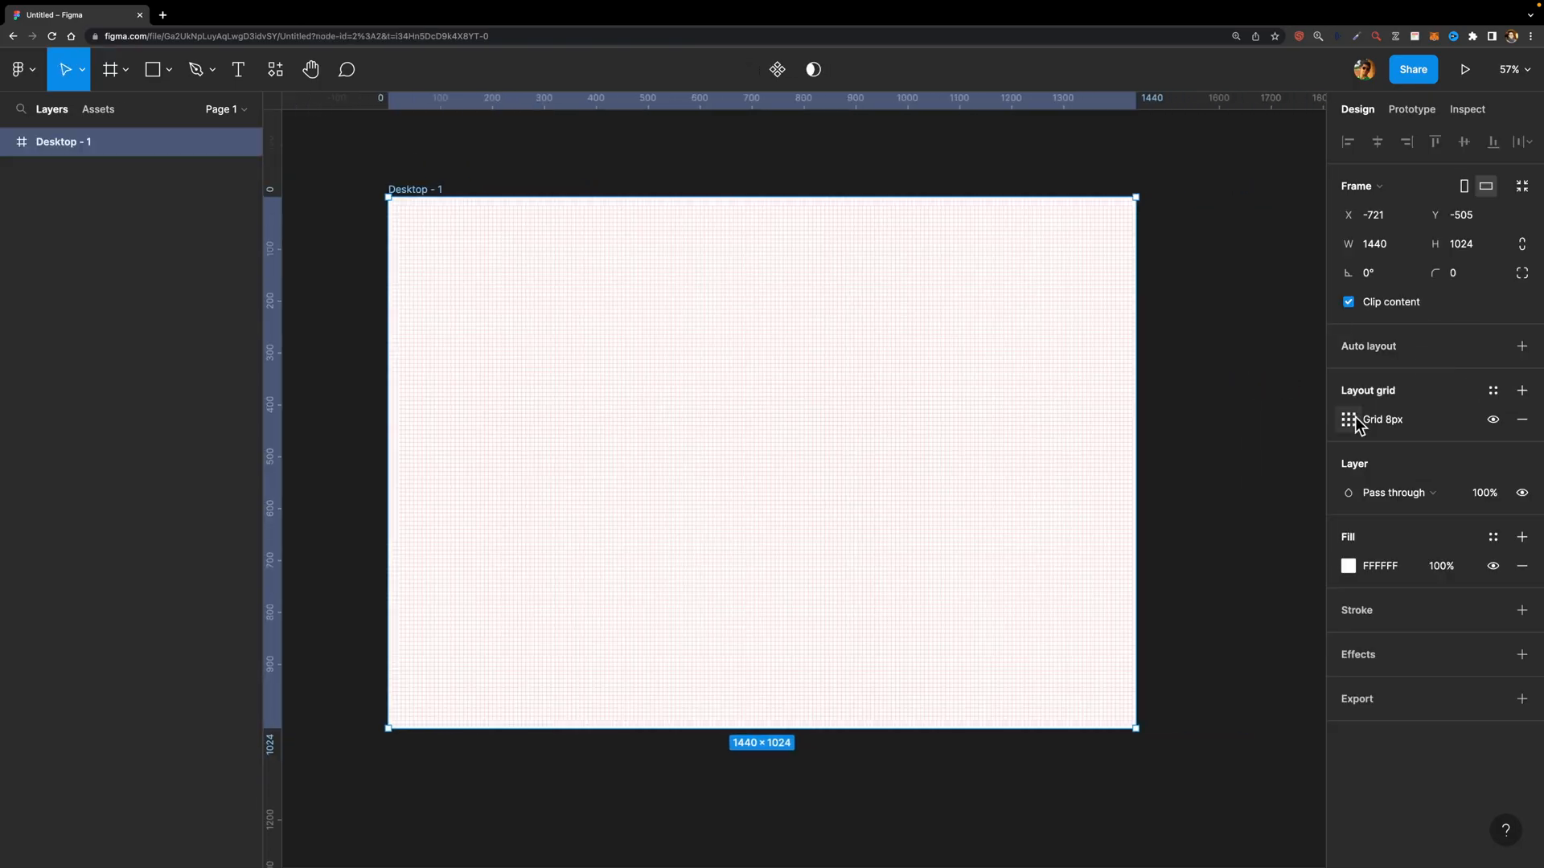
click(1348, 420)
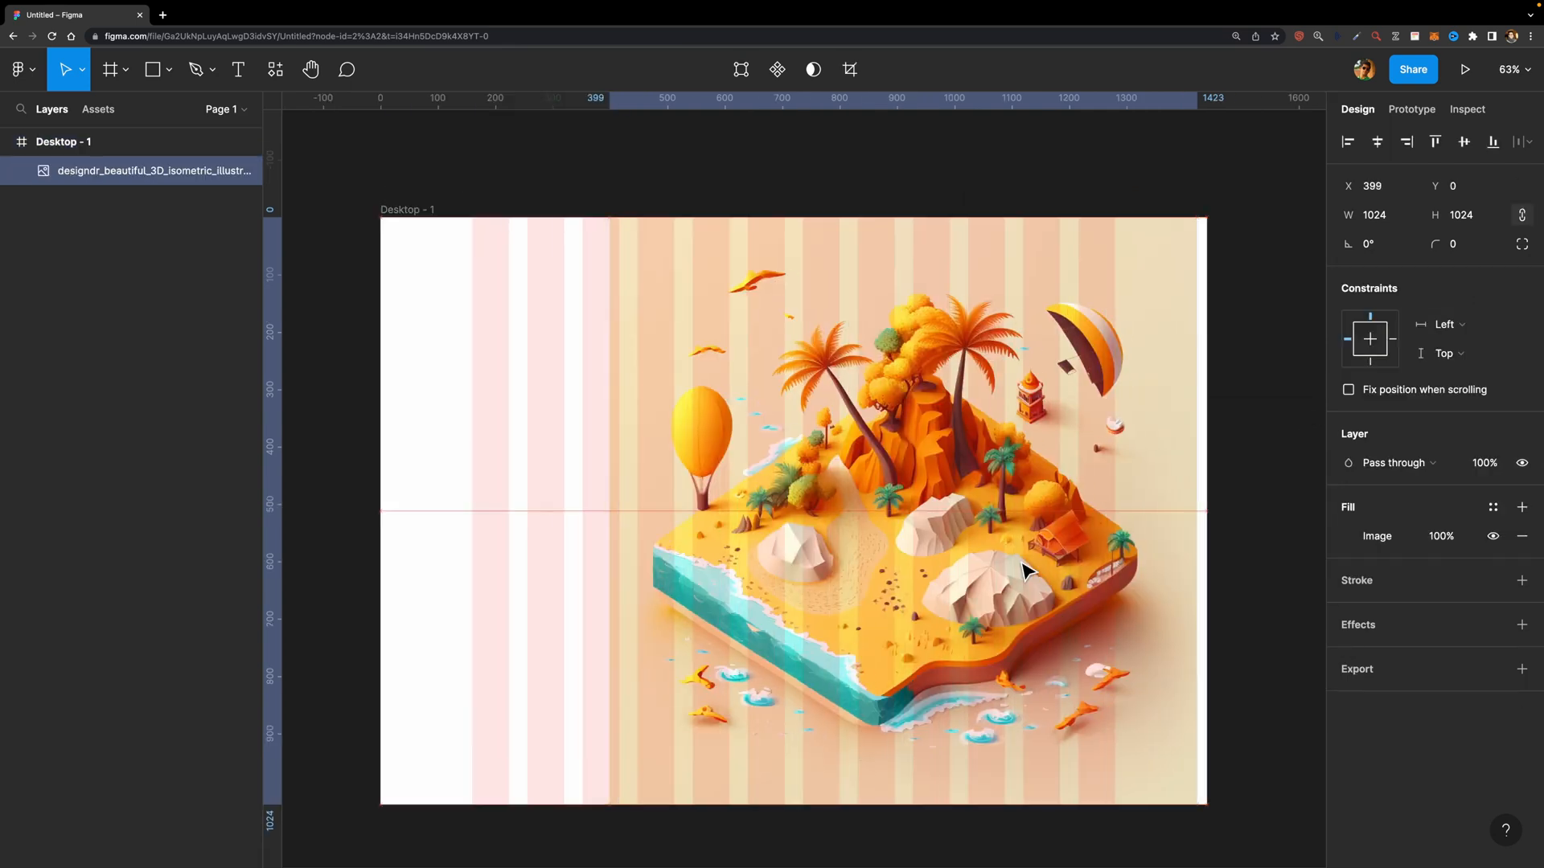
drag(1206, 805, 720, 766)
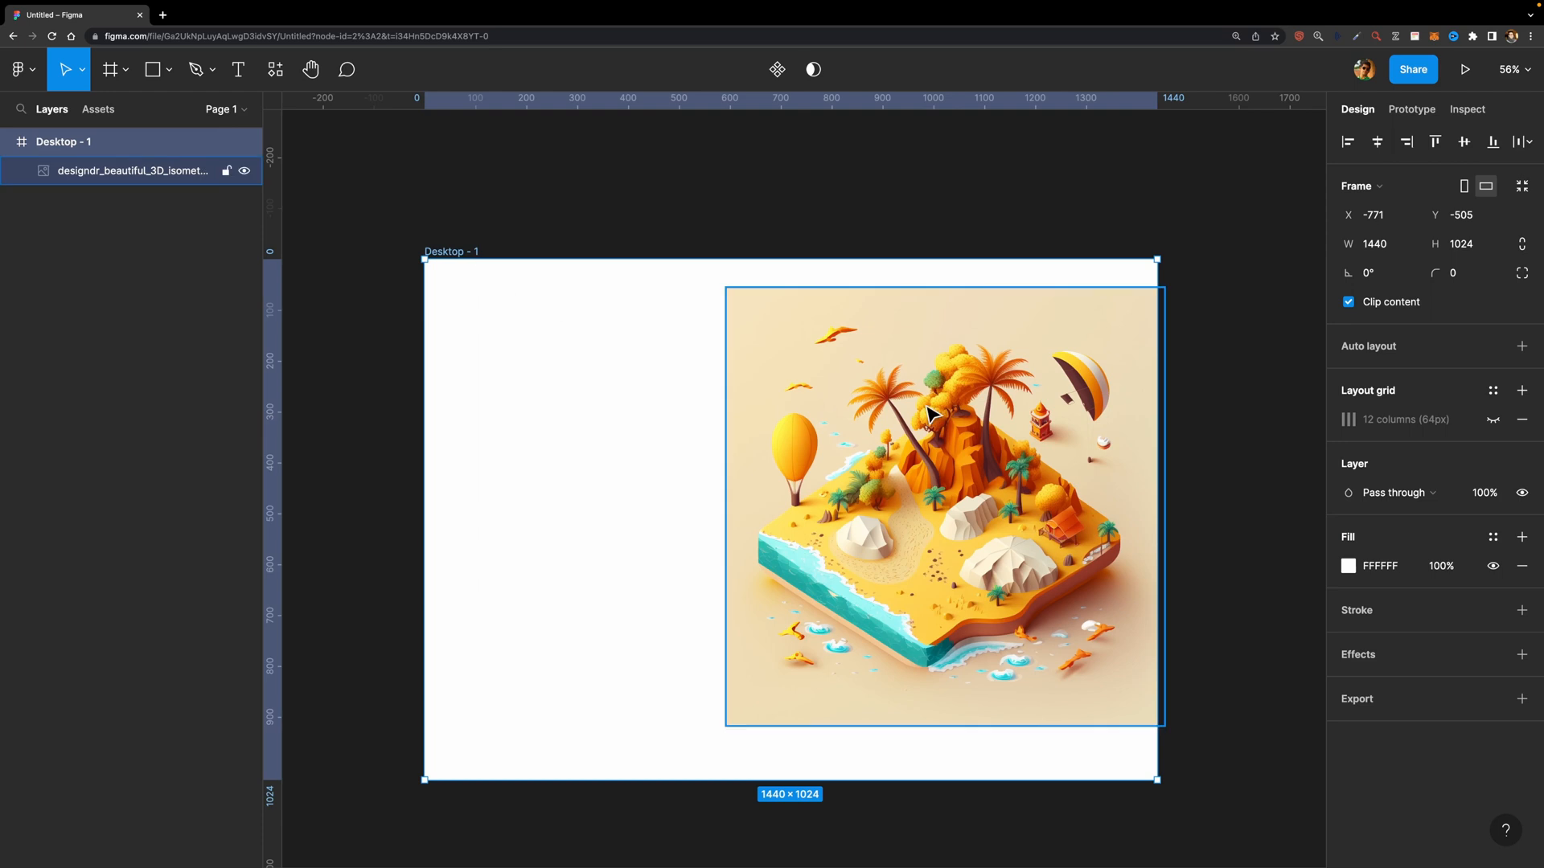
click(1347, 566)
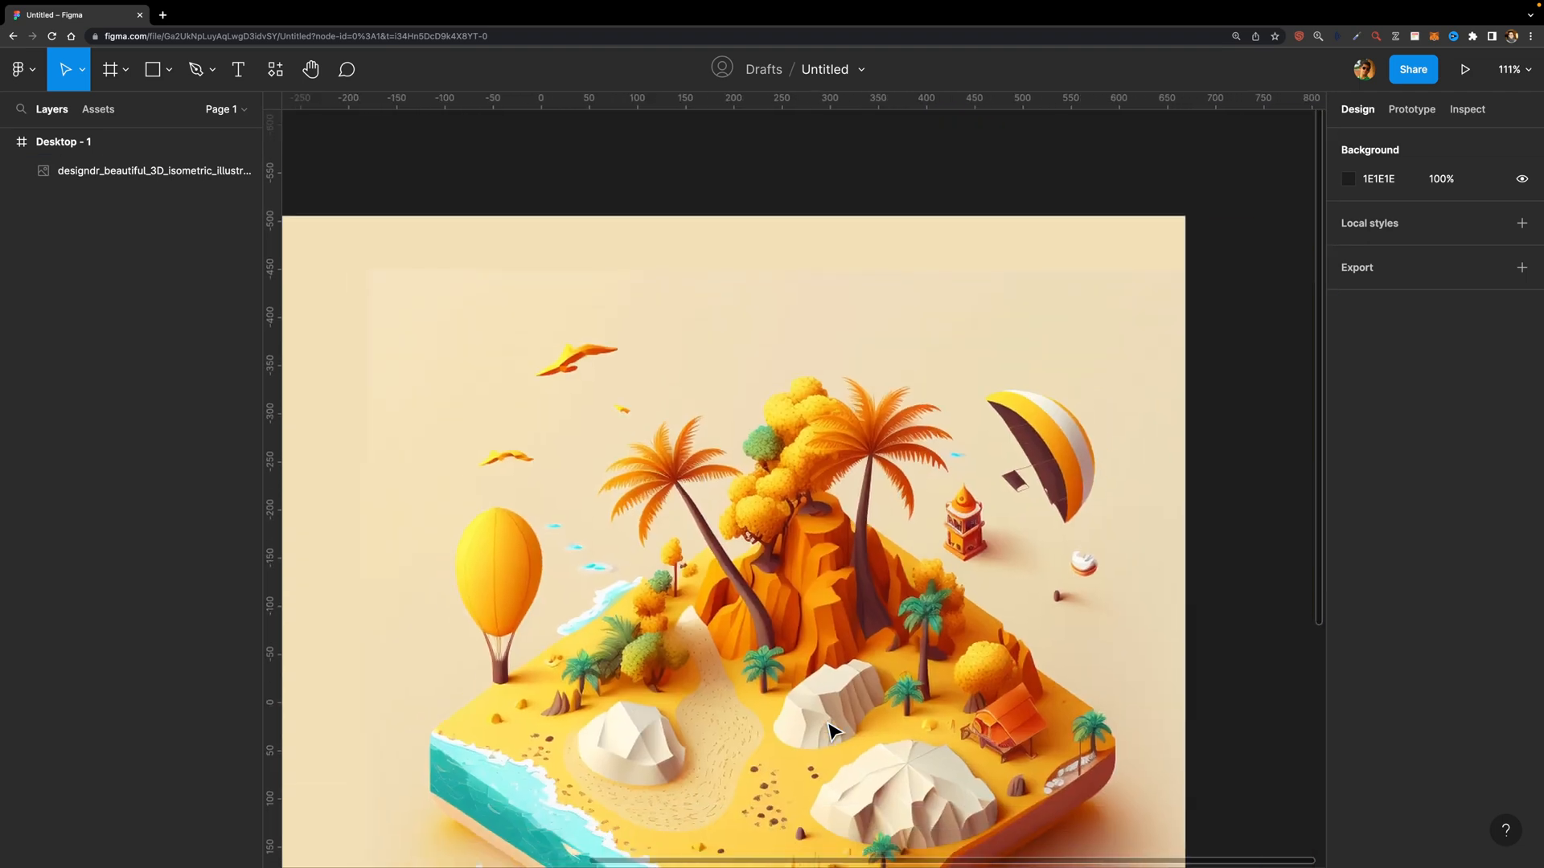
Run Icons8 Background Remover from the plugins list to strip the illustration's background.
click(273, 69)
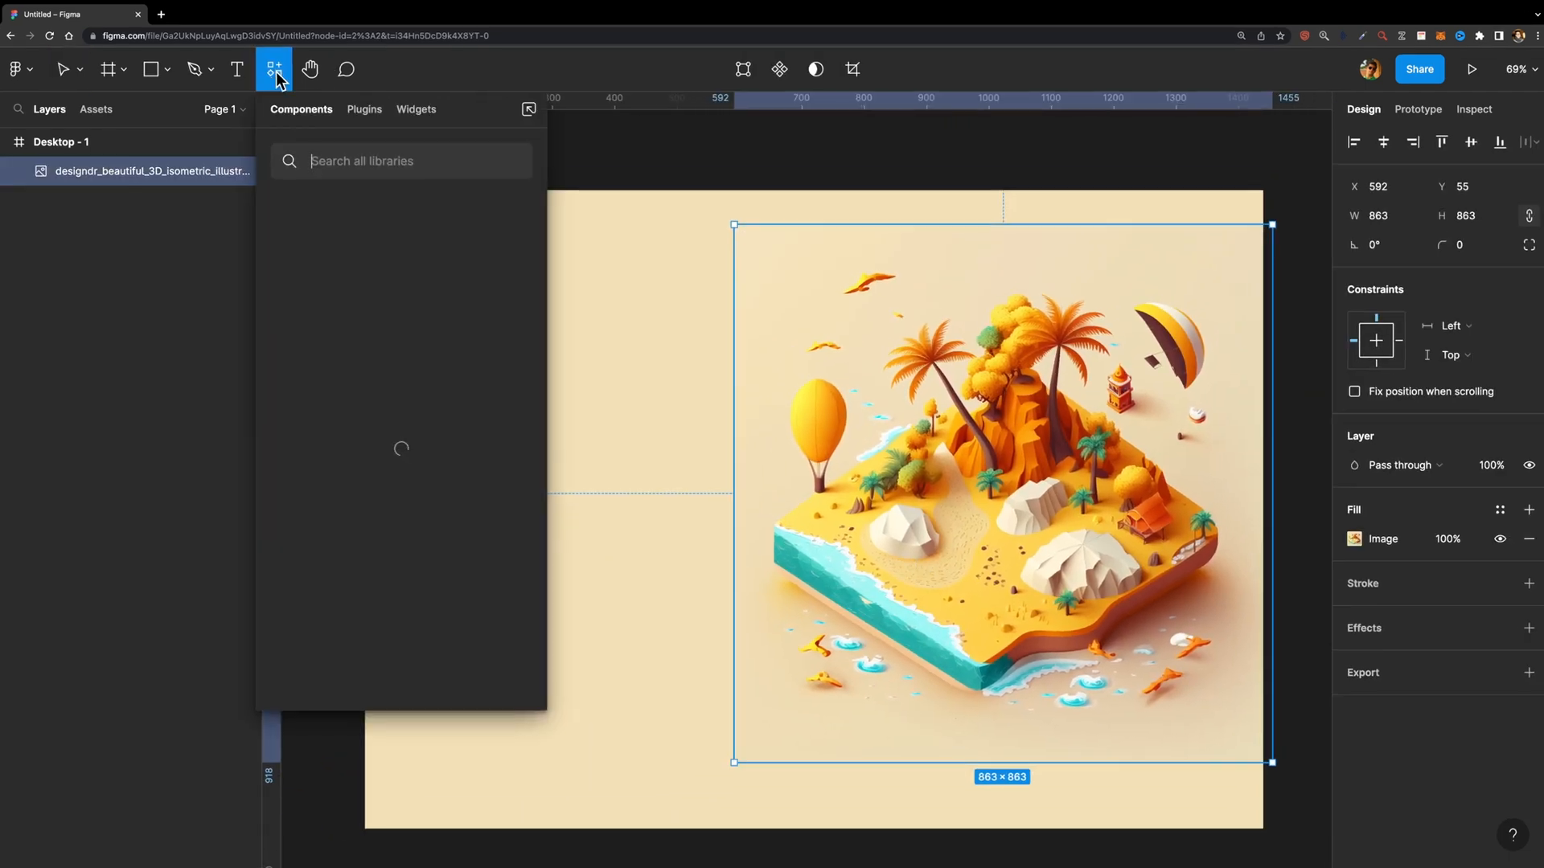
click(363, 110)
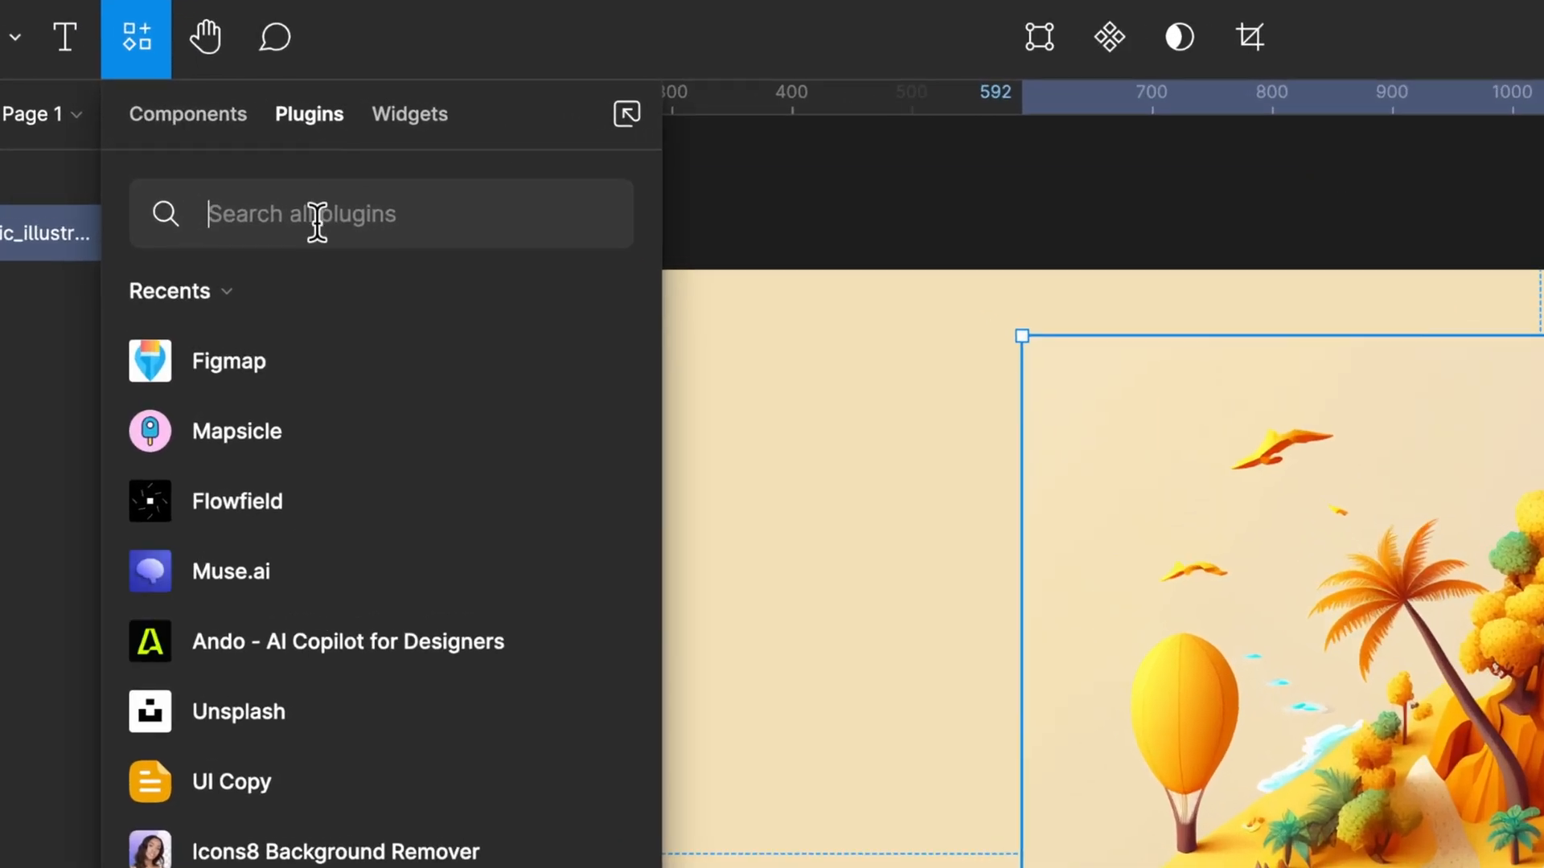
text(icons8)
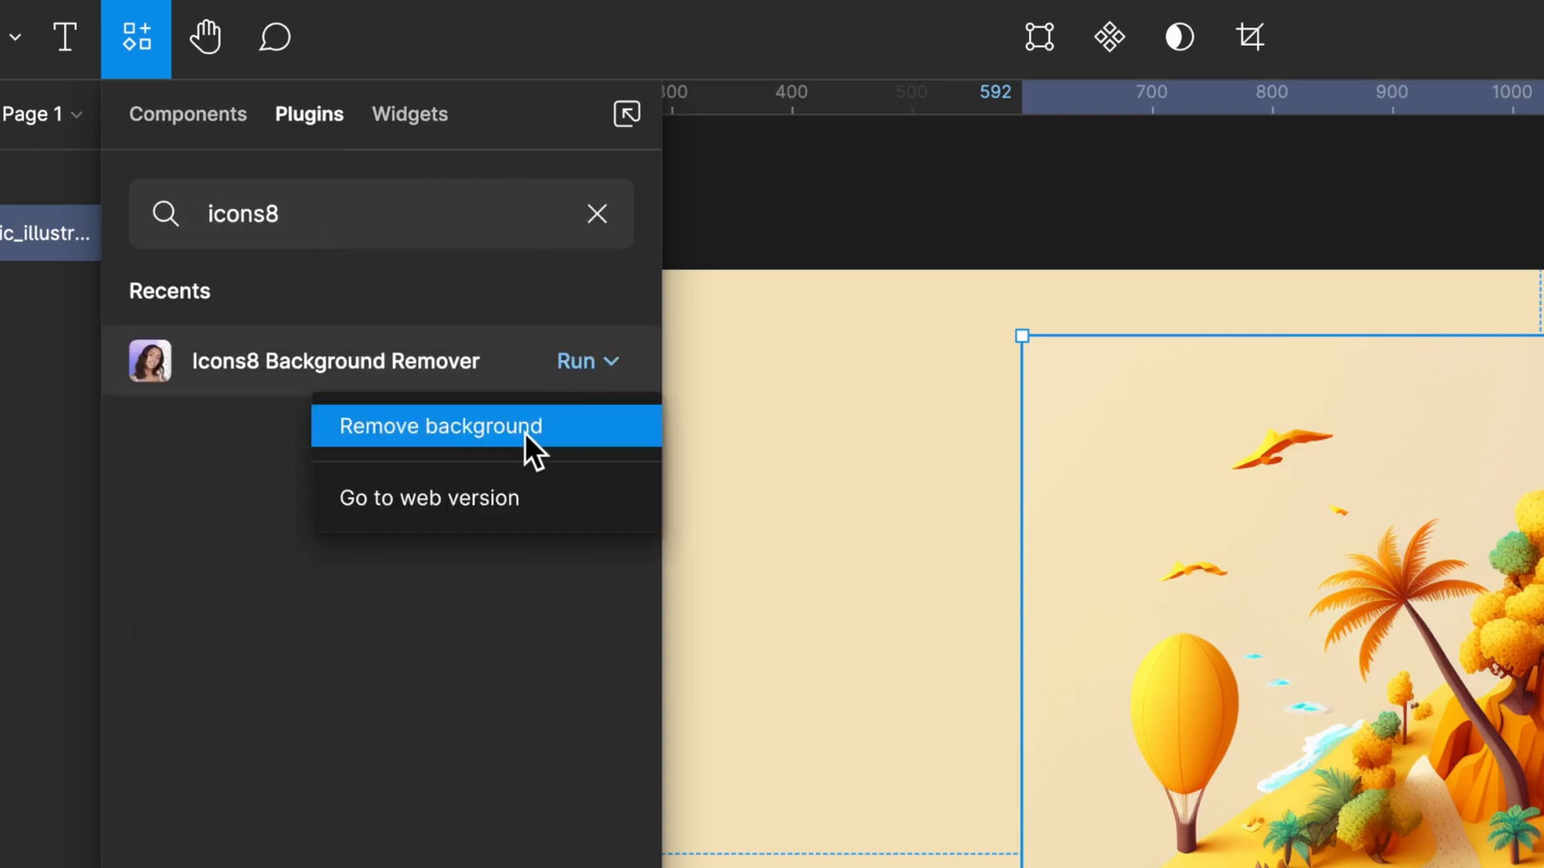
click(439, 426)
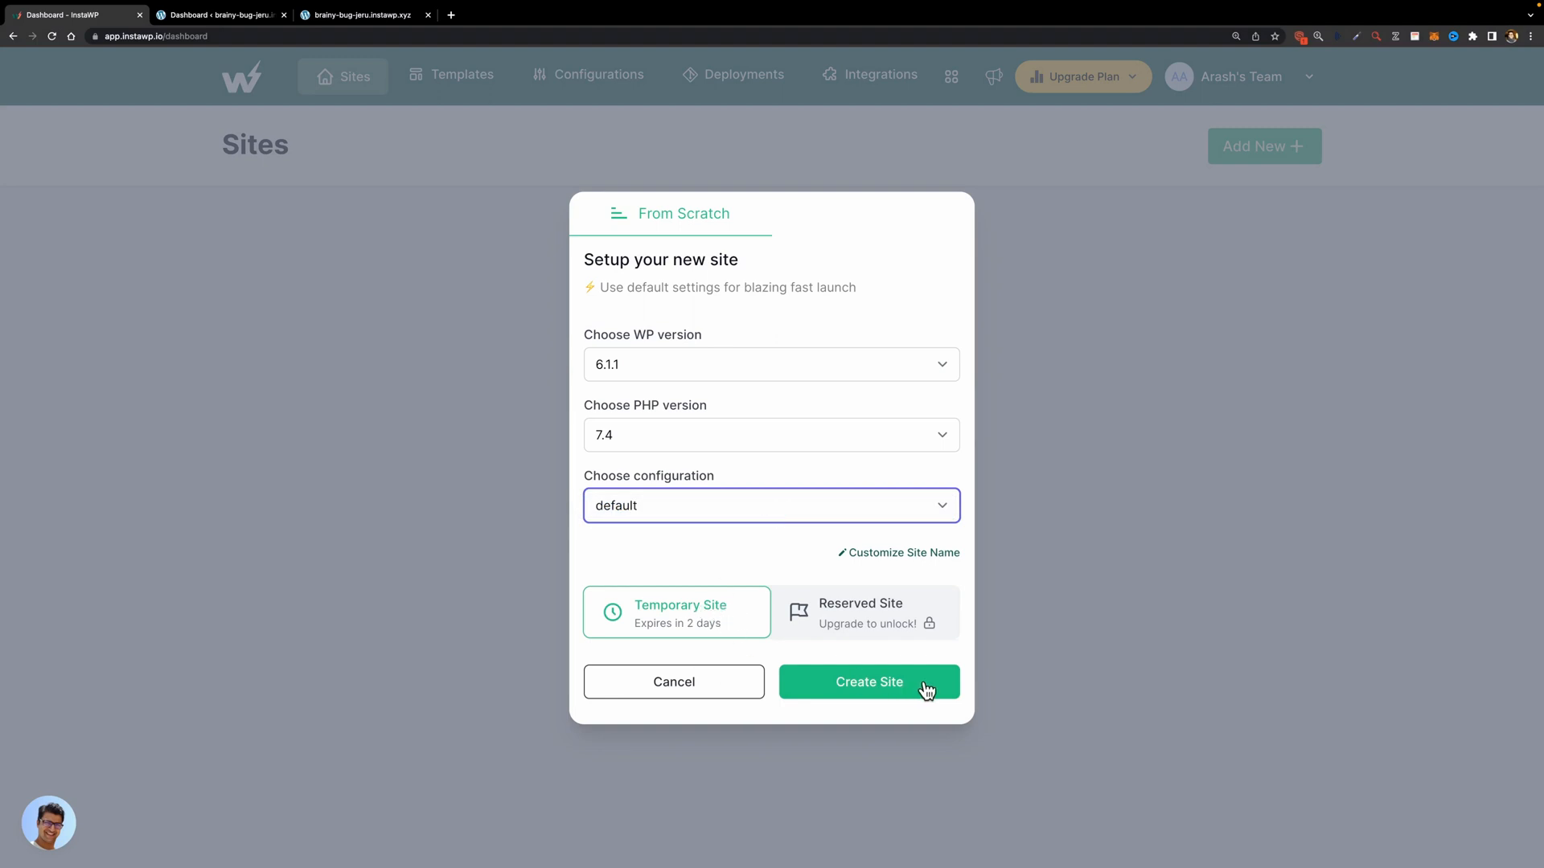
Create the new temporary WordPress site and scroll through InstaWP's designer and developer feature sections.
click(868, 682)
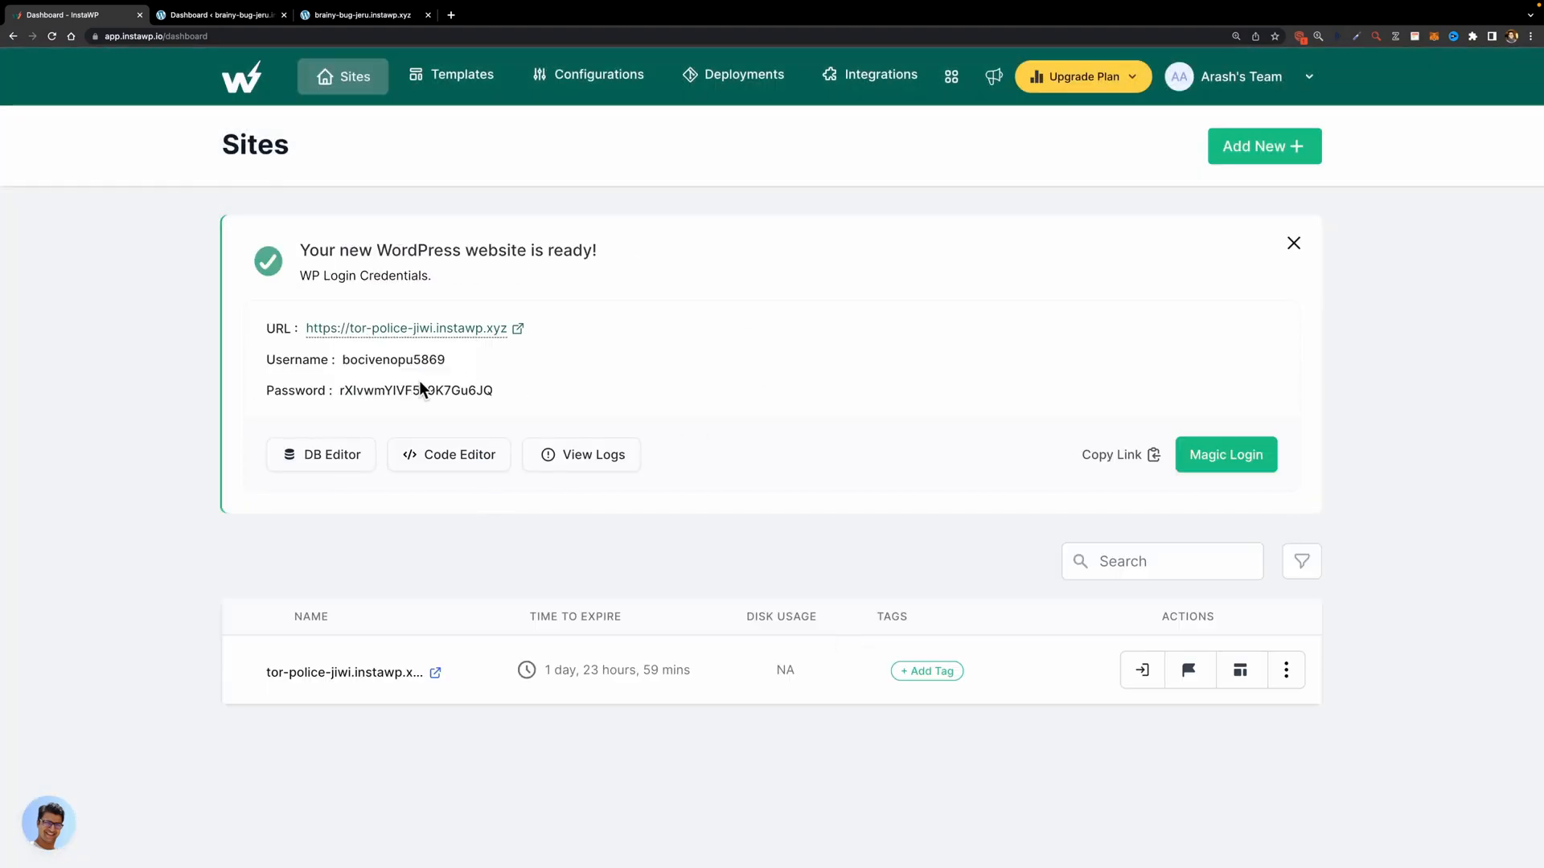
click(1225, 453)
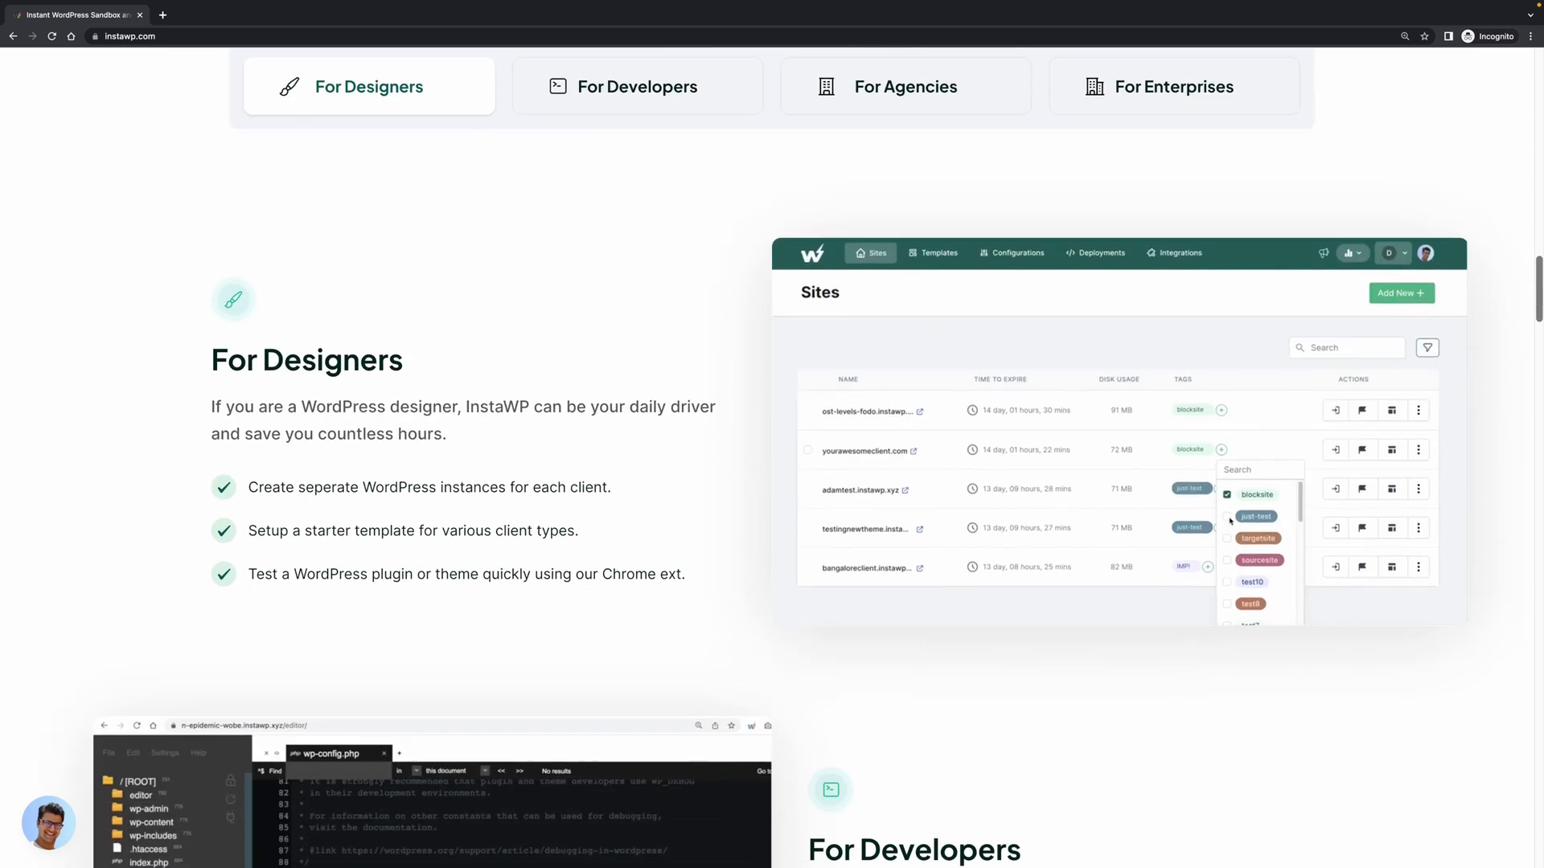
scroll(down, 3)
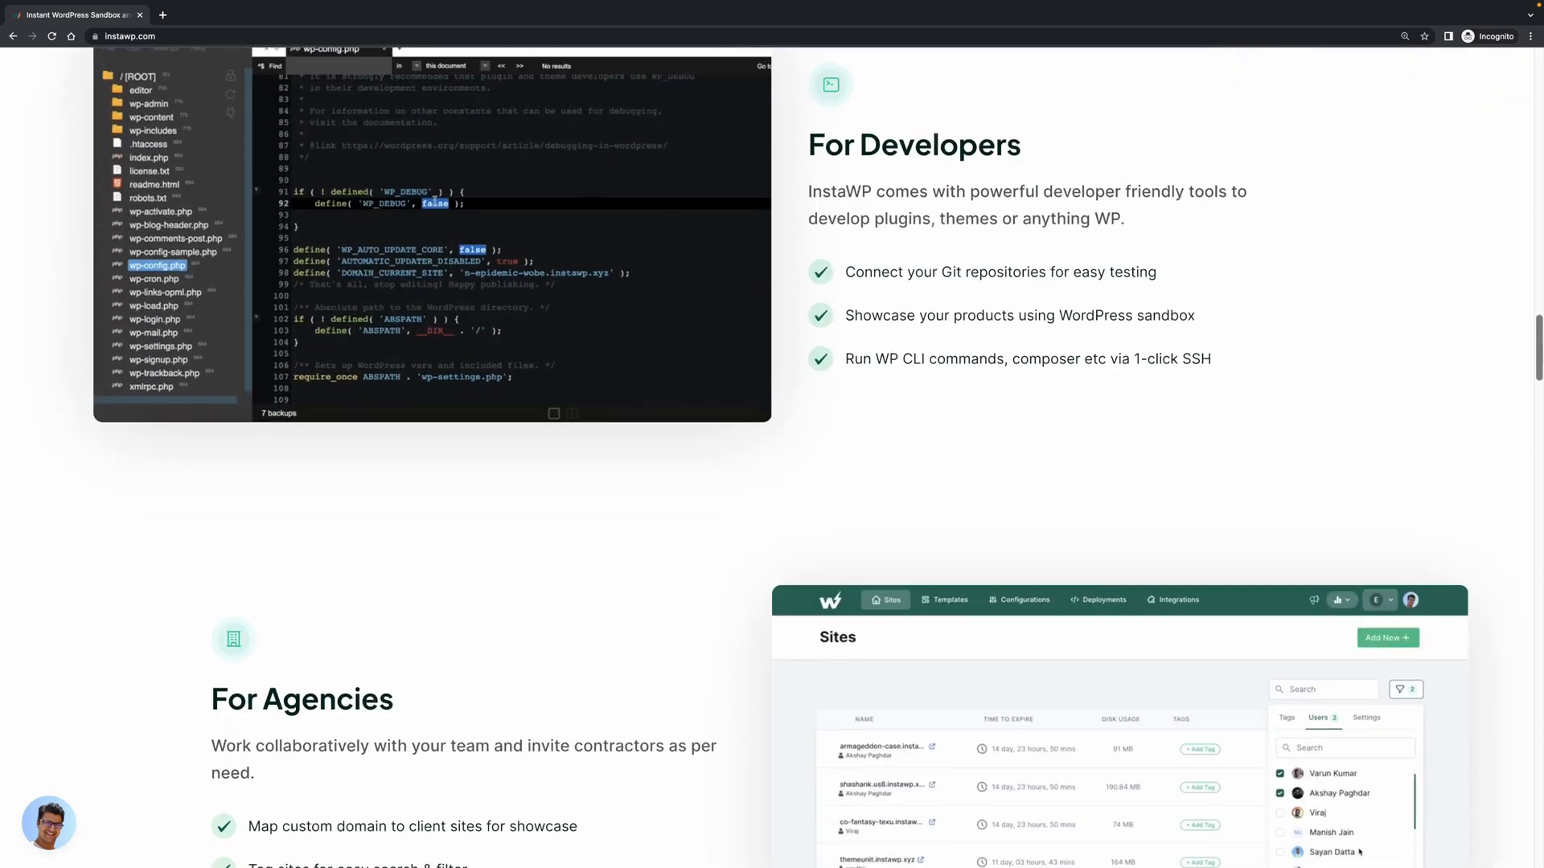
scroll(down, 3)
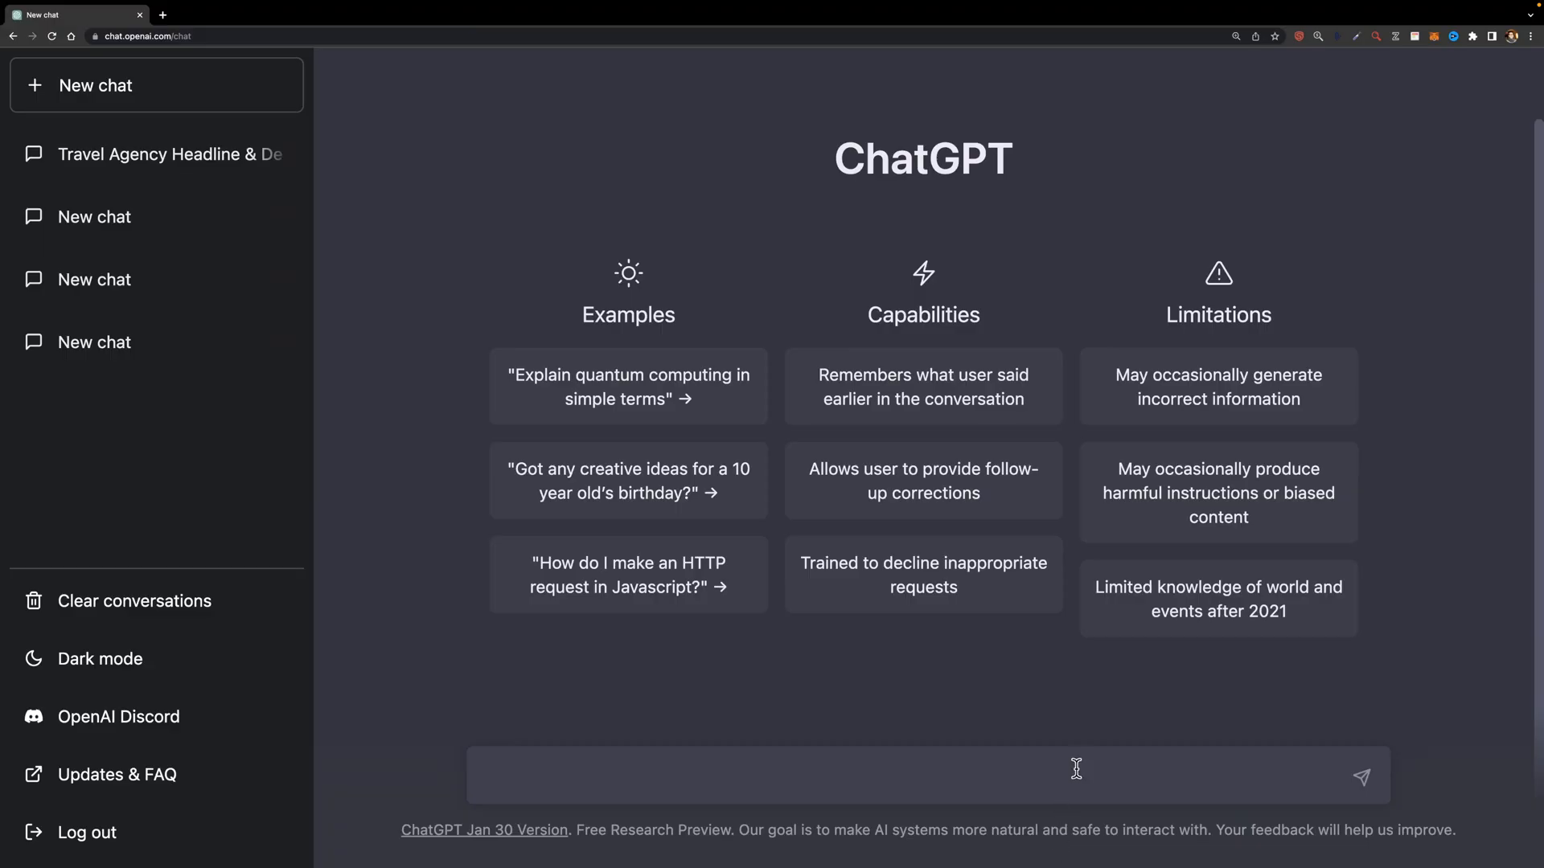
mouse_move(1500, 631)
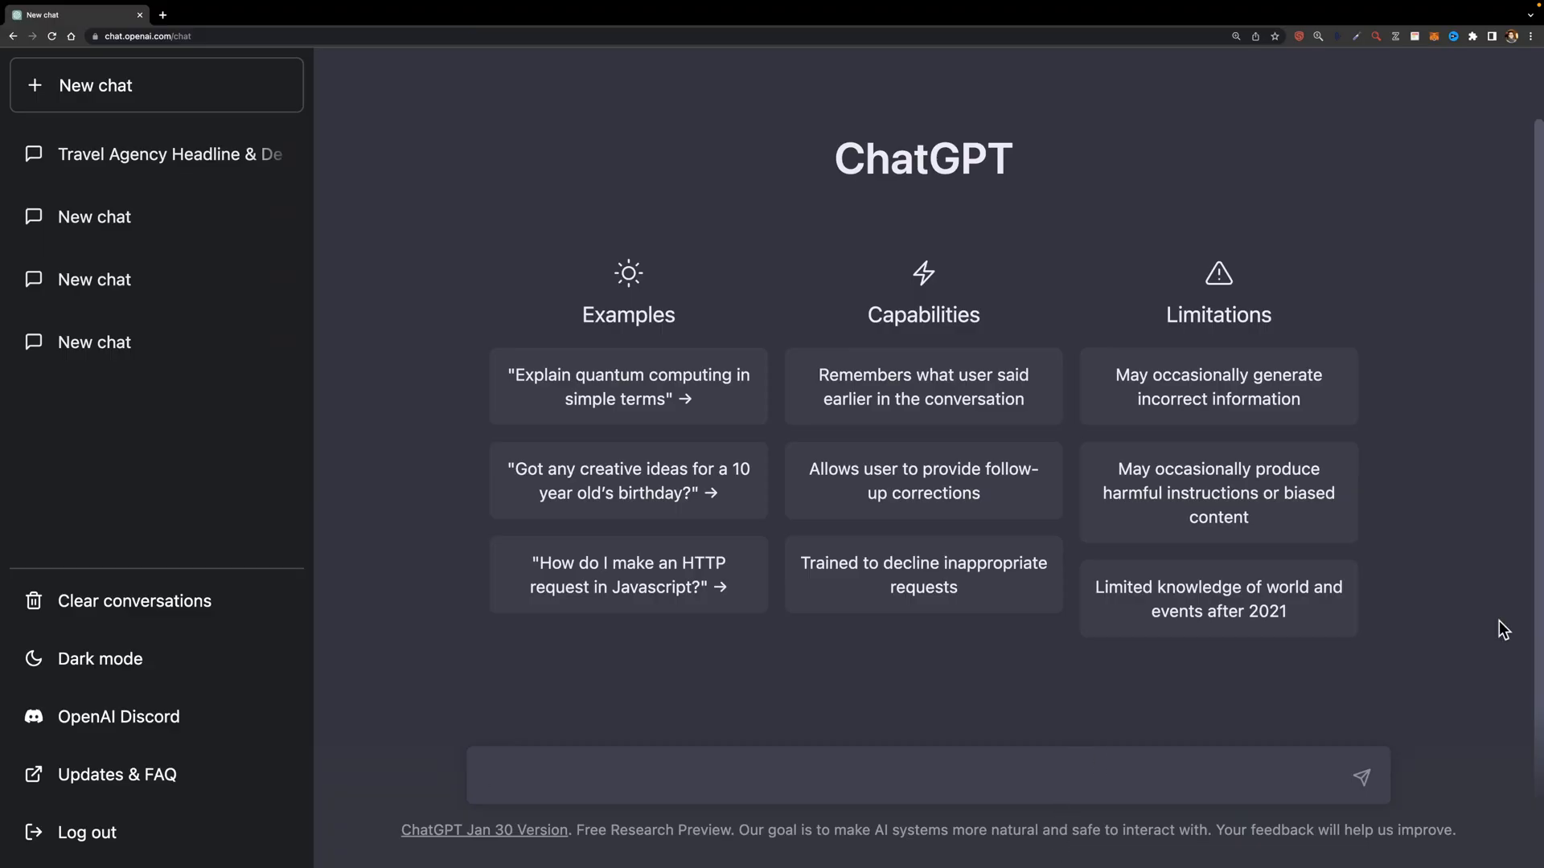
Ask ChatGPT for a travel agency headline and description, then request a shorter version.
text(Give me the headline an)
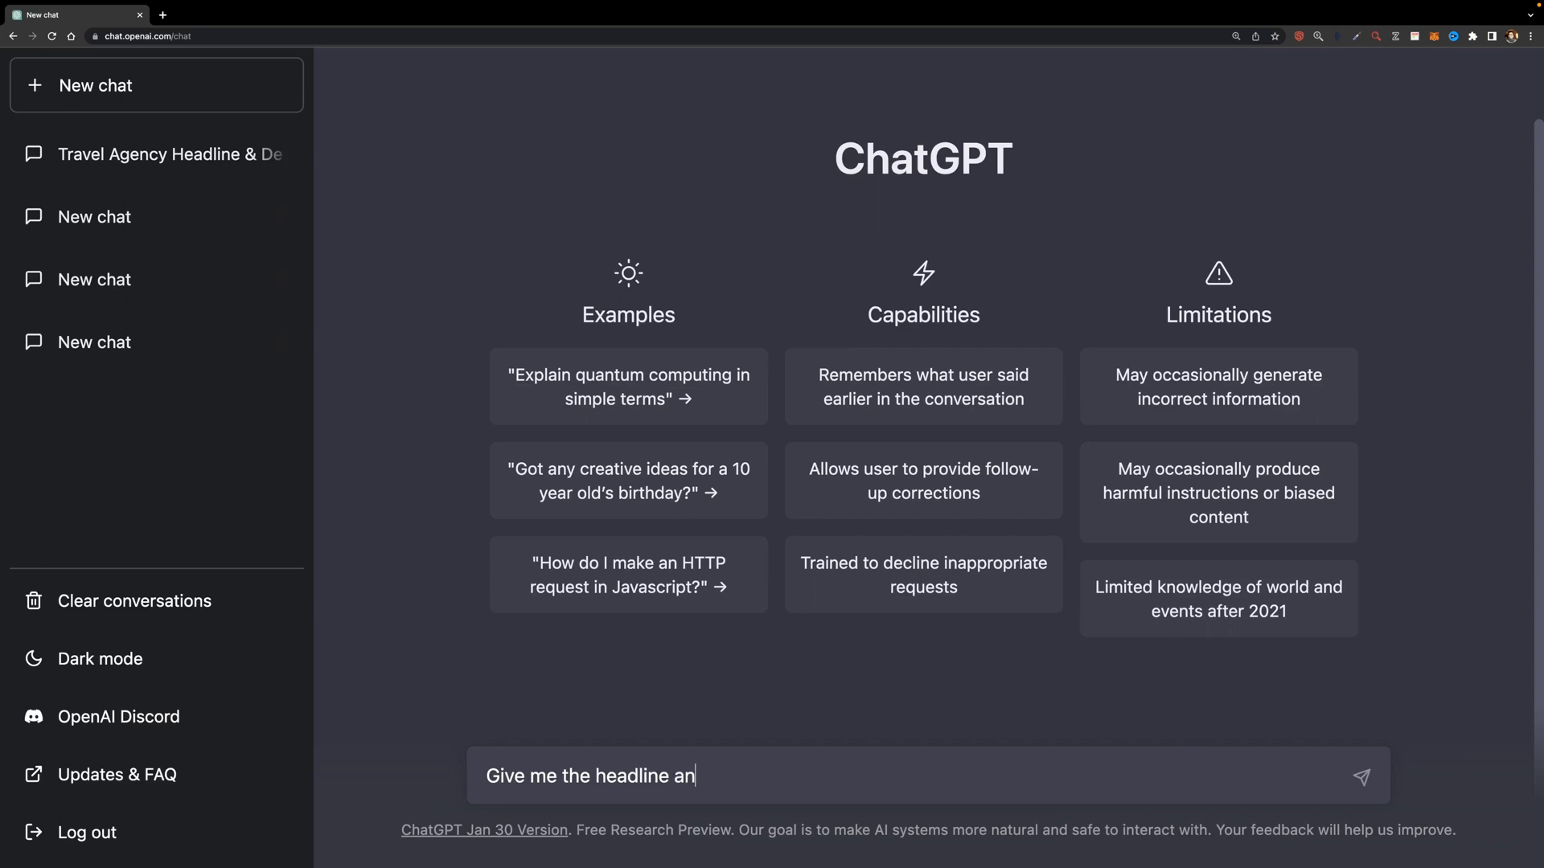
text(d description for a travel a)
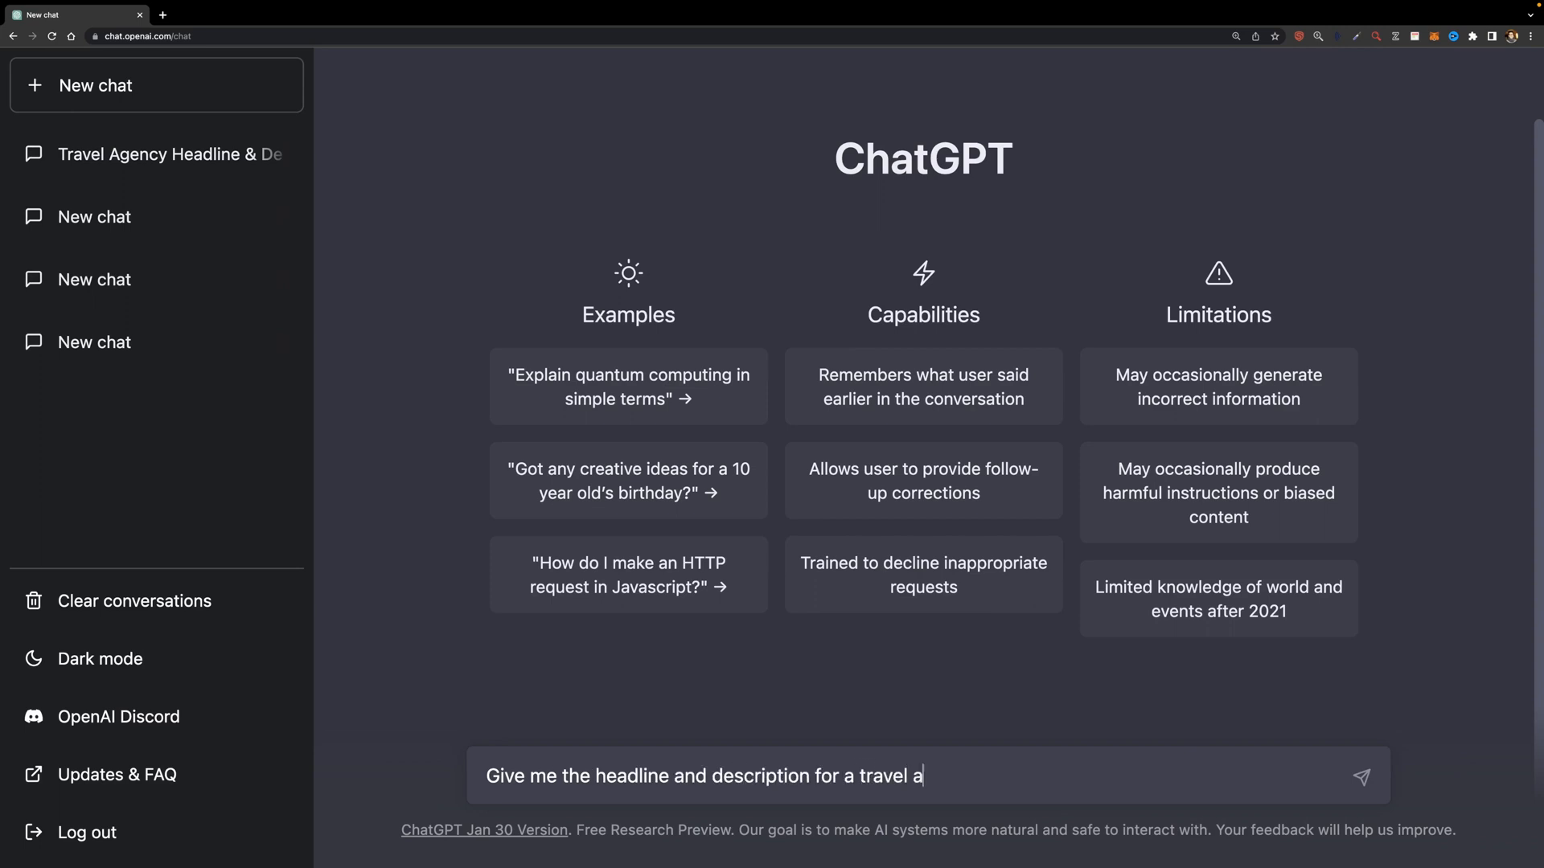
key(Enter)
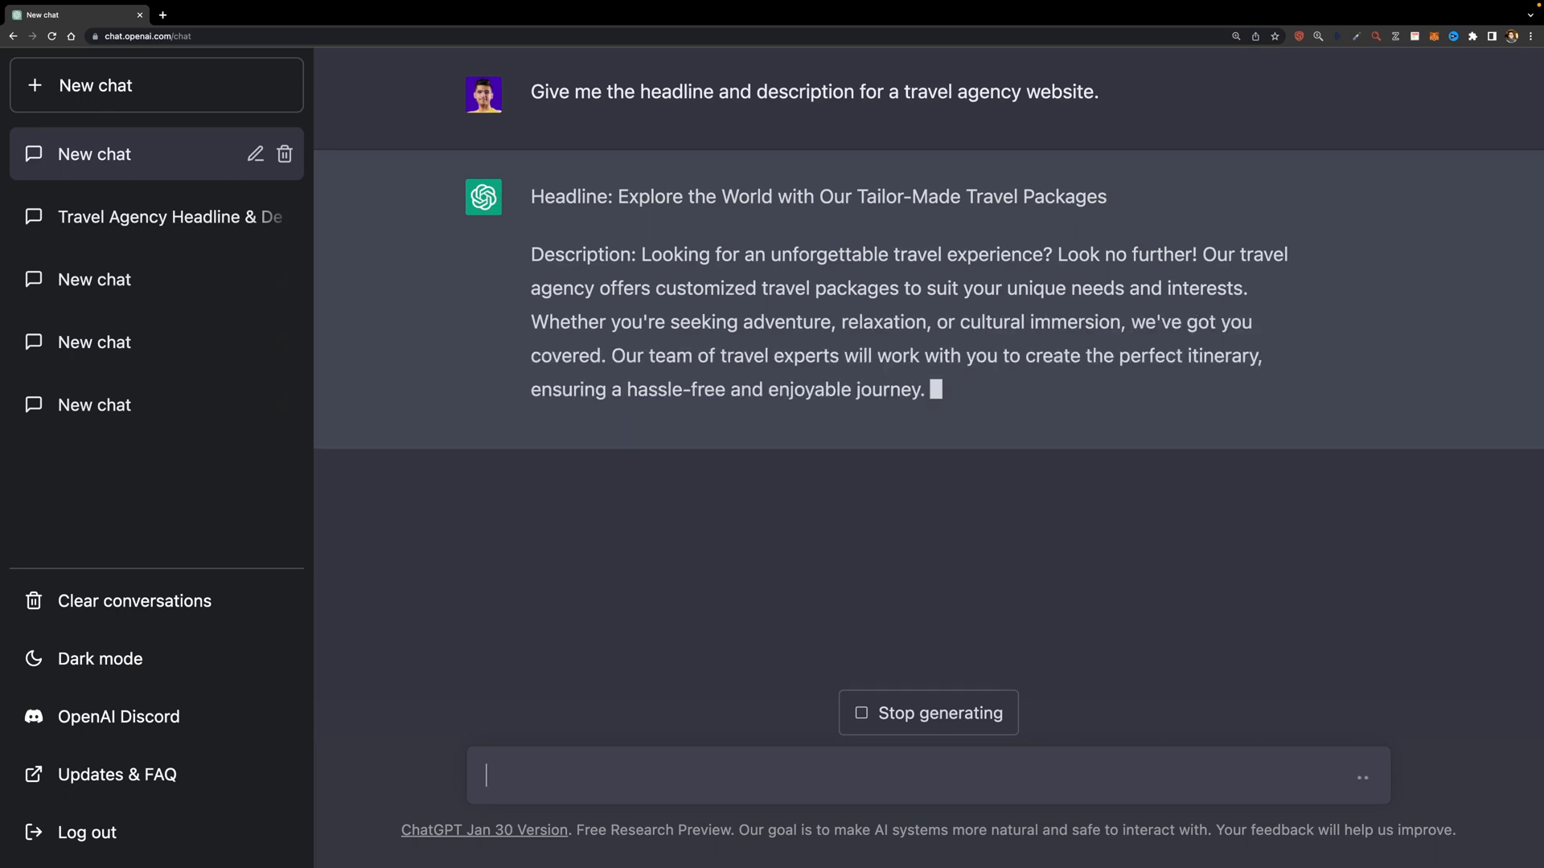
text(I need a shorter version of th)
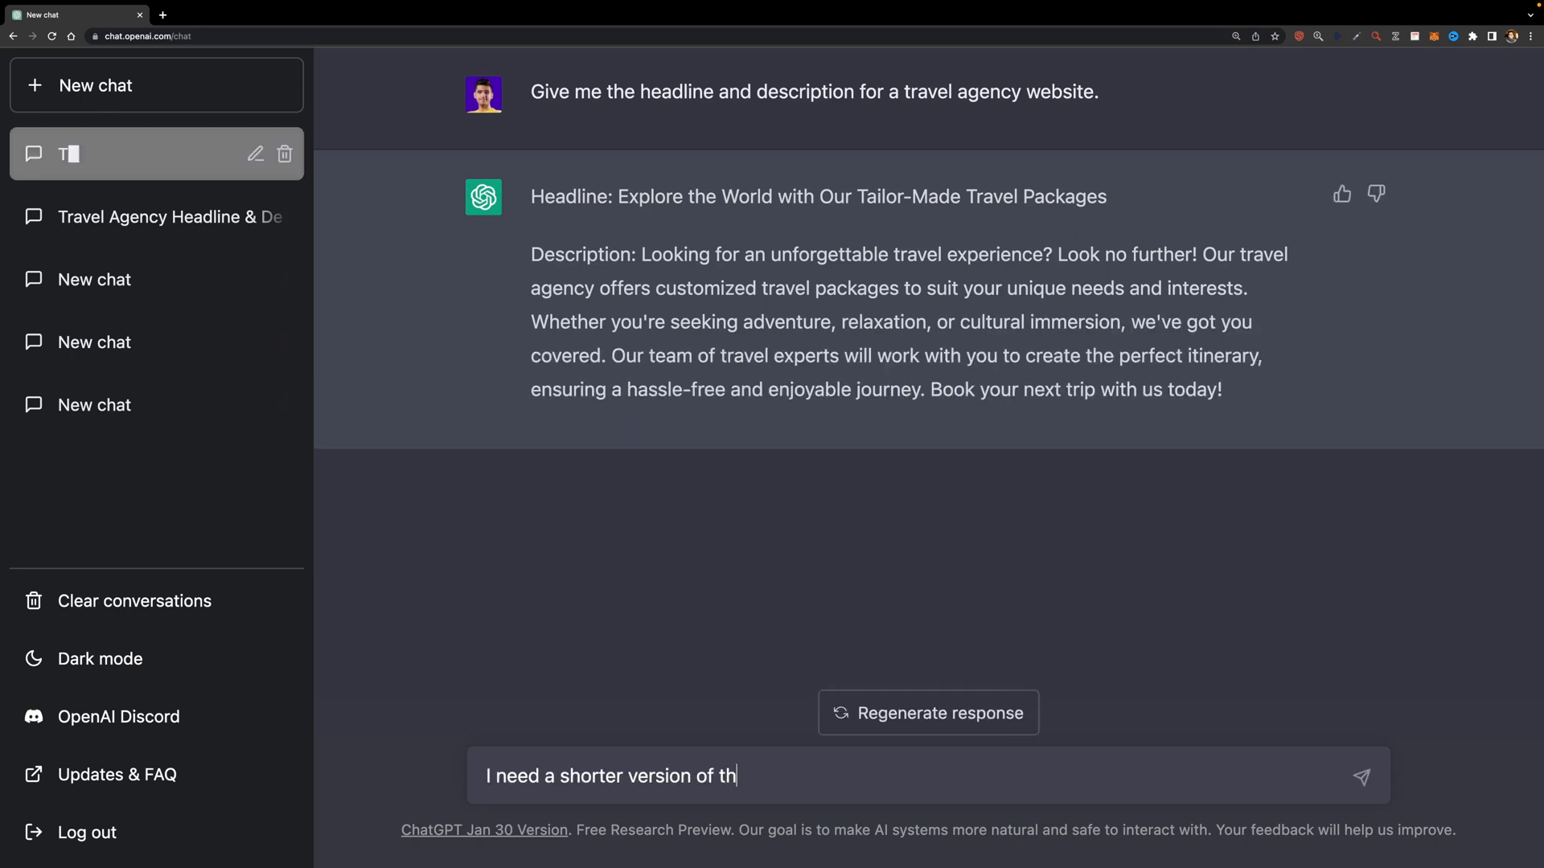
key(Enter)
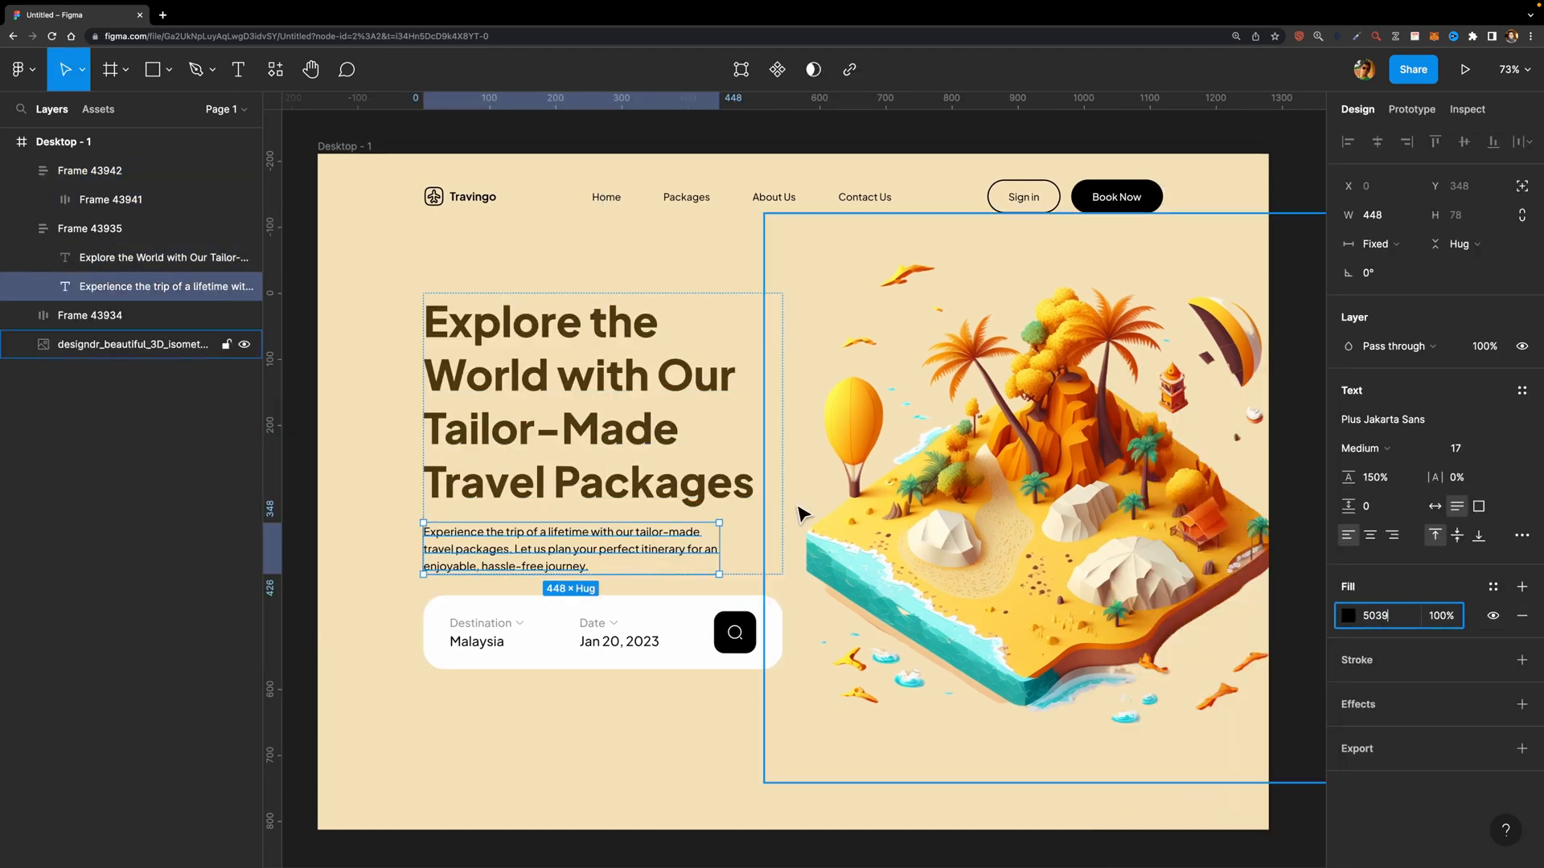
Change the description text's fill to the lighter brown 957338.
click(1348, 616)
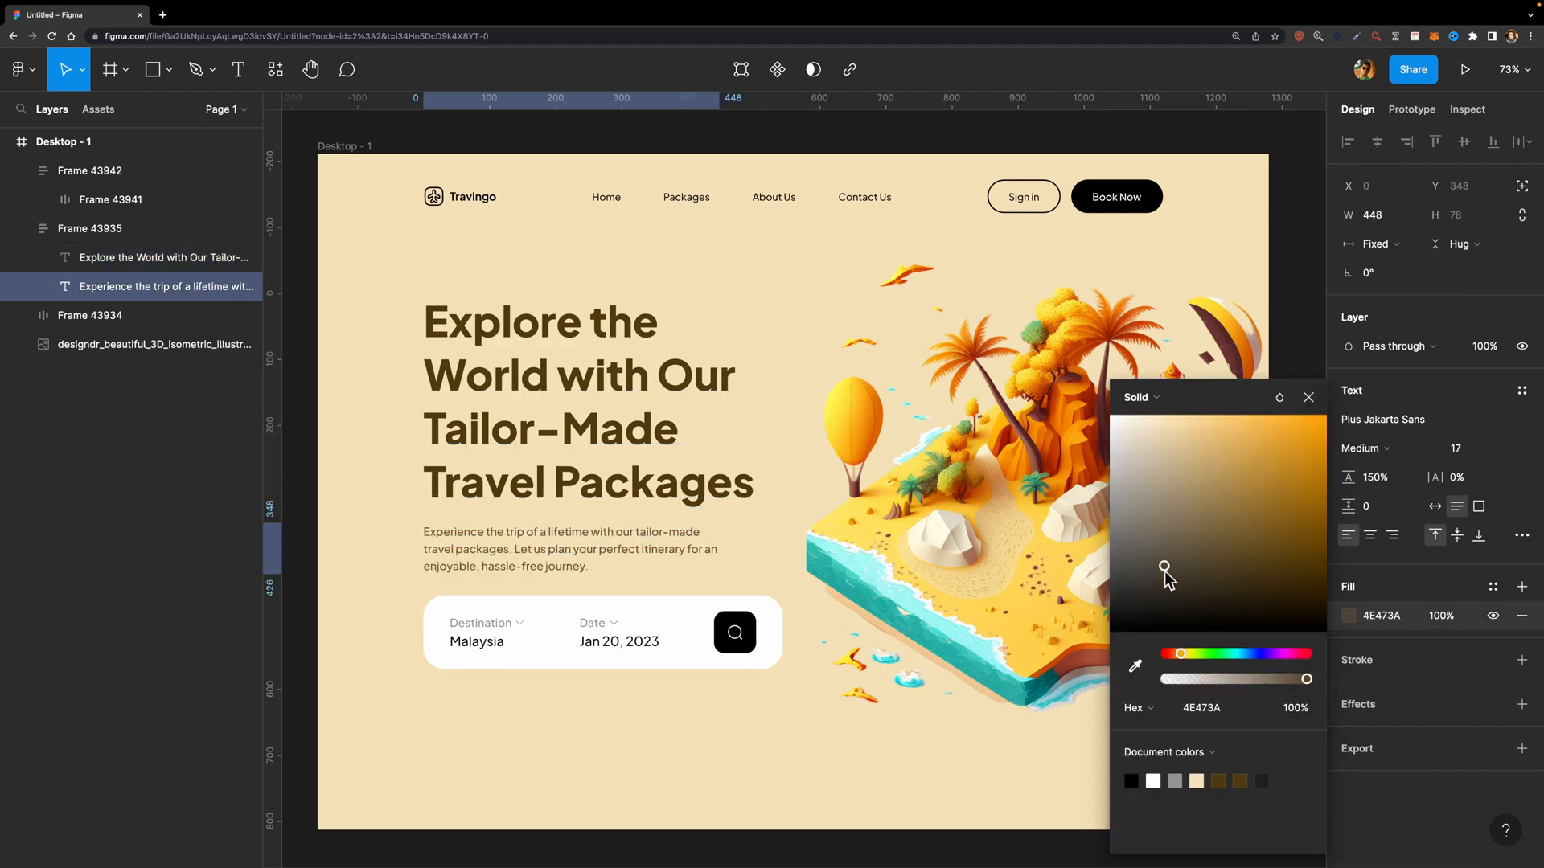
drag(1165, 570, 1244, 505)
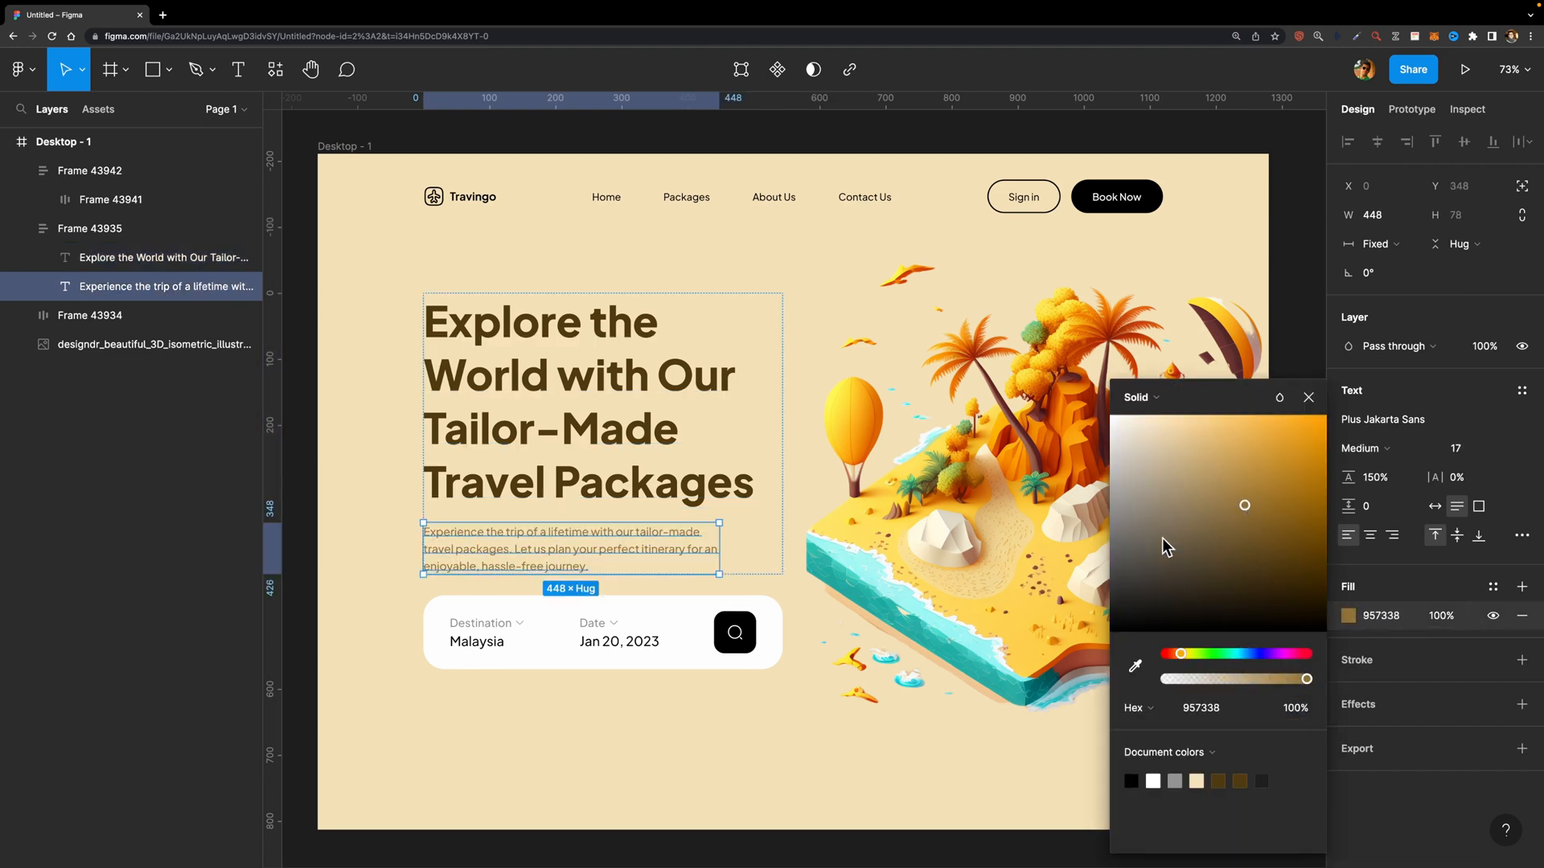